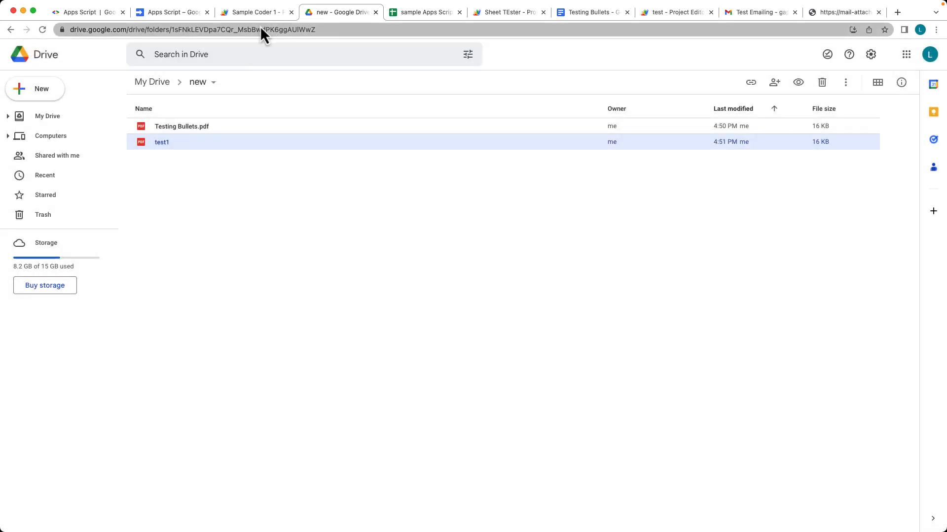
# Clear all the existing genPDF code from Code.gs in the Sample Coder 1 project
pyautogui.click(256, 11)
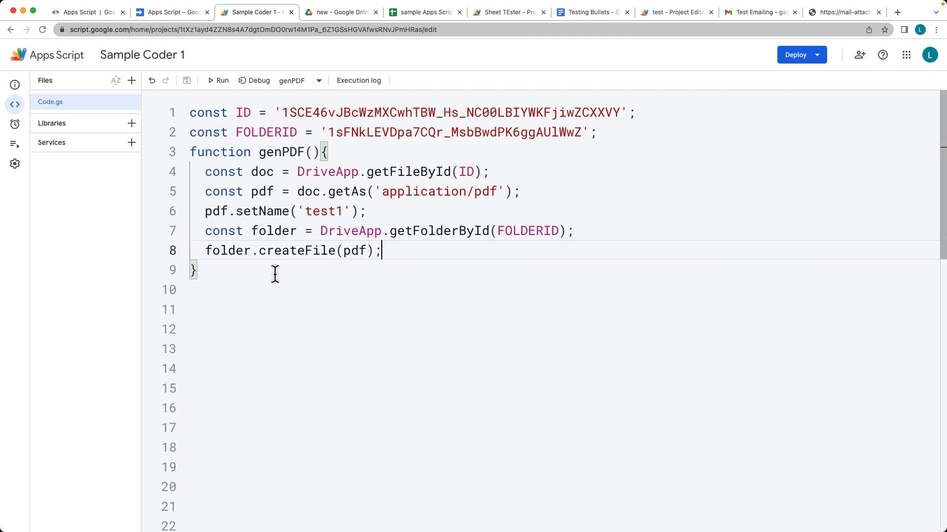
pyautogui.press('cmd+a')
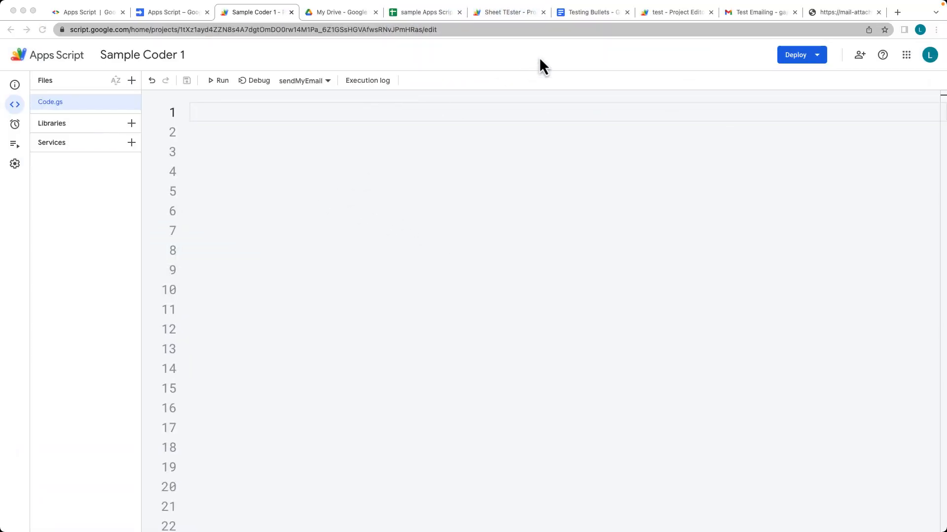
# Select the Testing Bullets document's ID in its web address
pyautogui.click(590, 12)
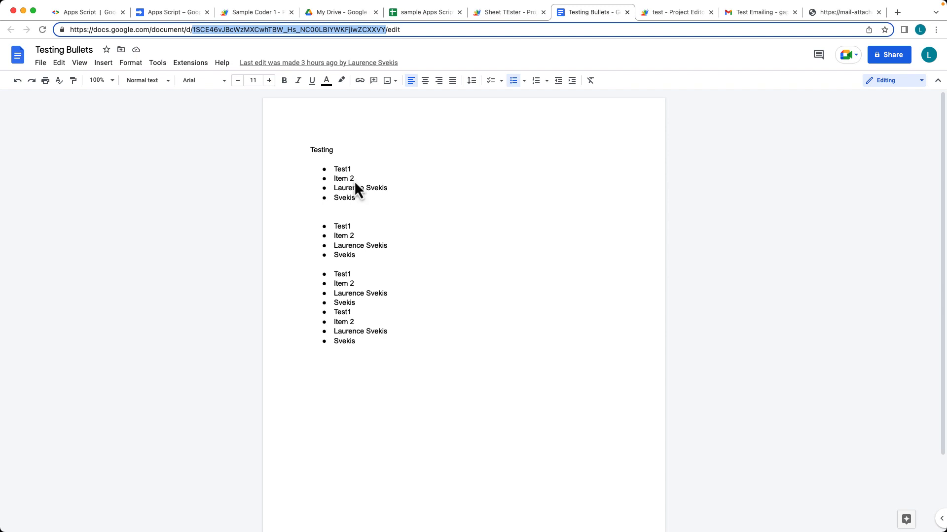
pyautogui.moveTo(393, 68)
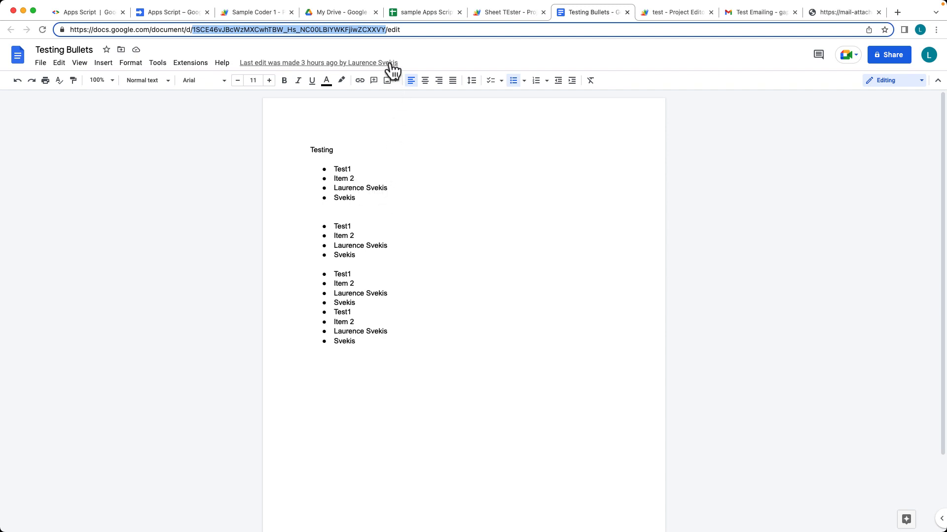
pyautogui.click(338, 12)
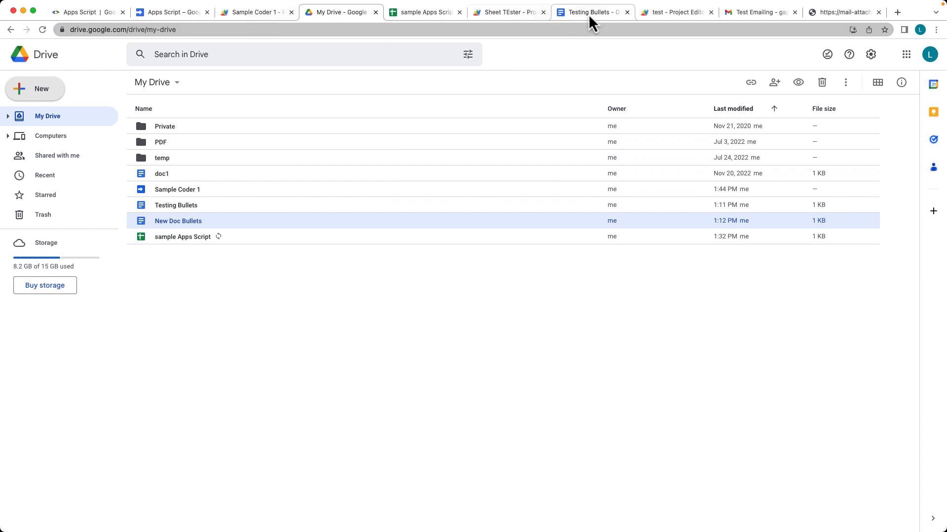
pyautogui.click(592, 11)
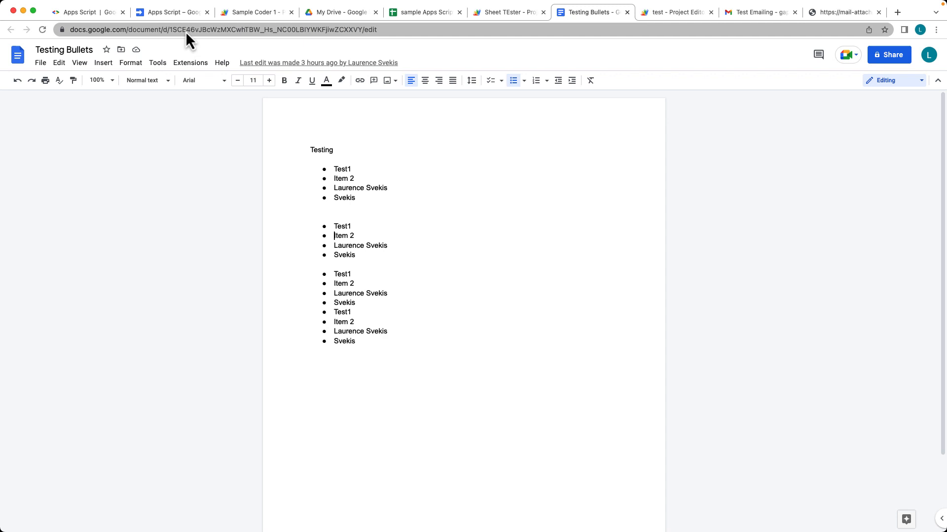
pyautogui.click(223, 30)
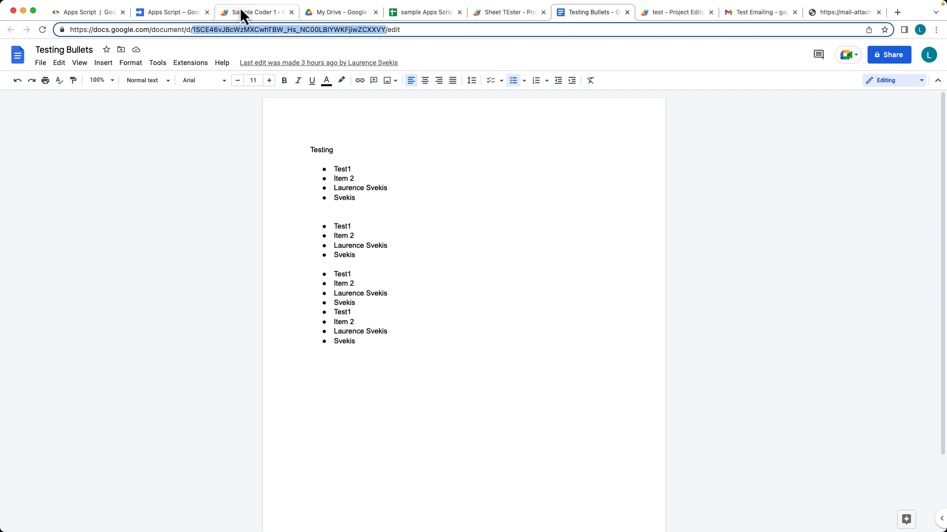
# Declare const ID set to the document ID '1SCE46vJBcWzMXCwhTBW_Hs_NC00LBIYWKFjiwZCXXVY'
pyautogui.click(256, 12)
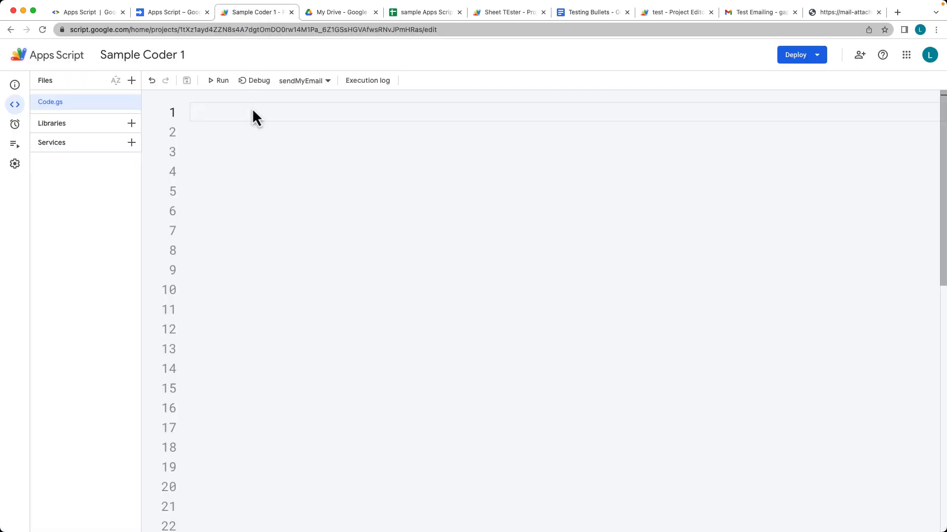
pyautogui.write('const ID')
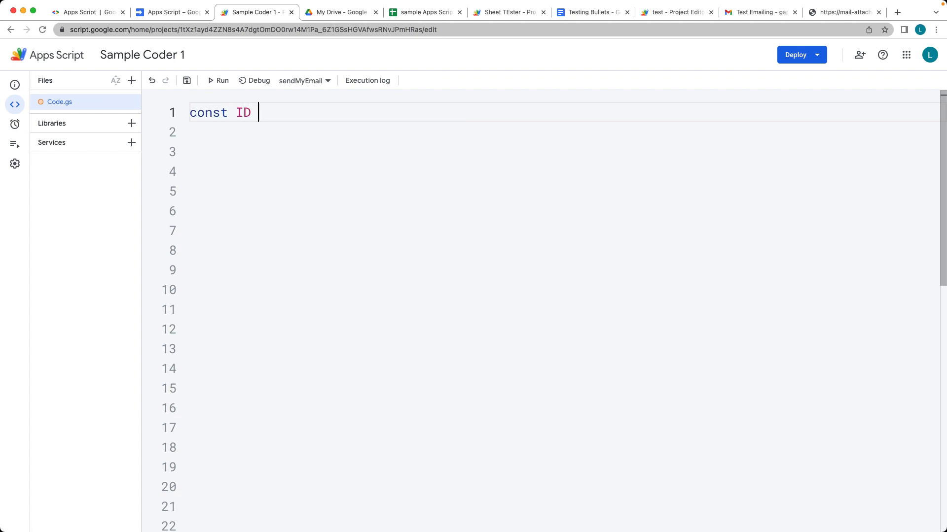
pyautogui.write("= '√'")
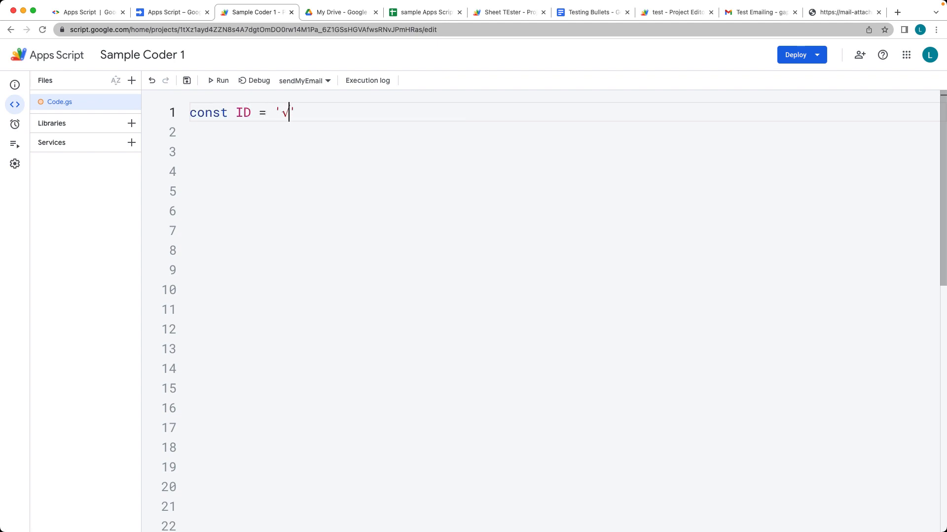
pyautogui.write('1SCE46vJBcWzMXCwhTBW_Hs_NC00LBIYWKFjiwZCXXVY')
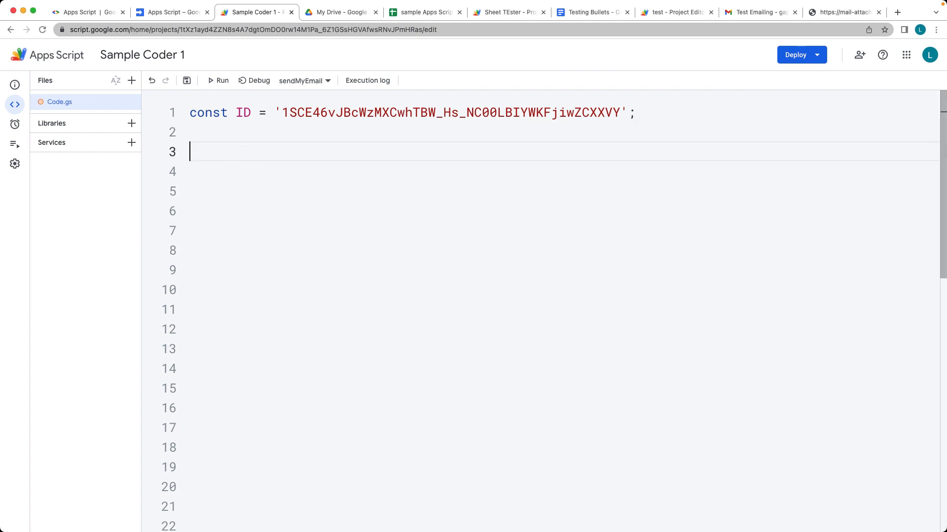
# Start function genPDF with const doc = DriveApp.getFileById(ID)
pyautogui.write('func')
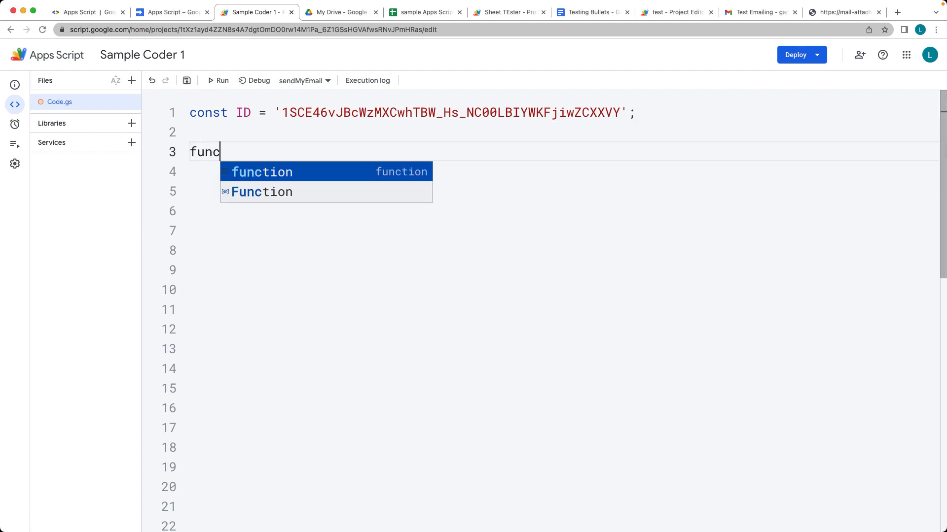
pyautogui.press('Tab')
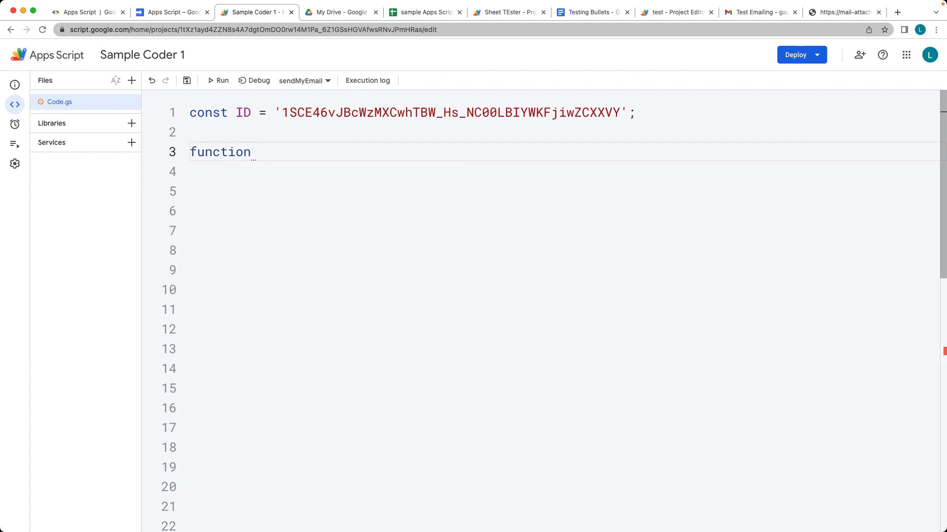
pyautogui.write('genPD')
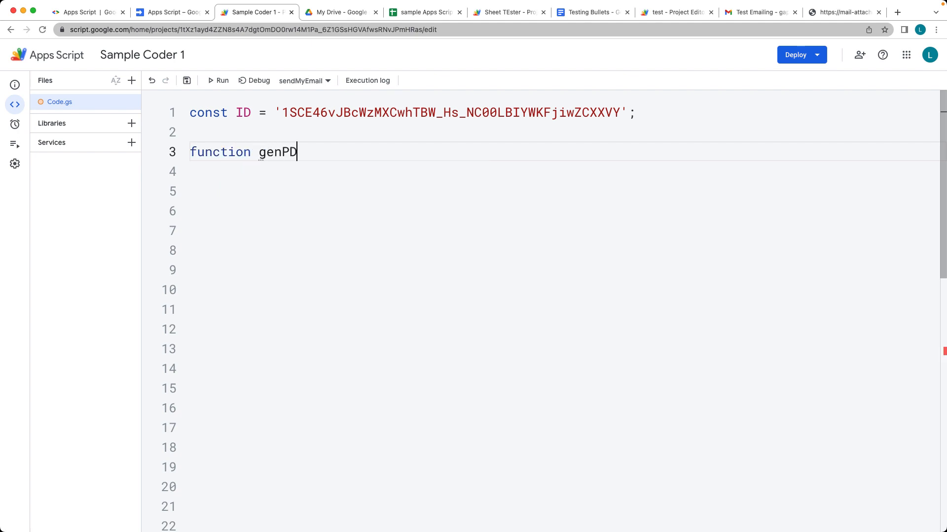
pyautogui.write('F(){')
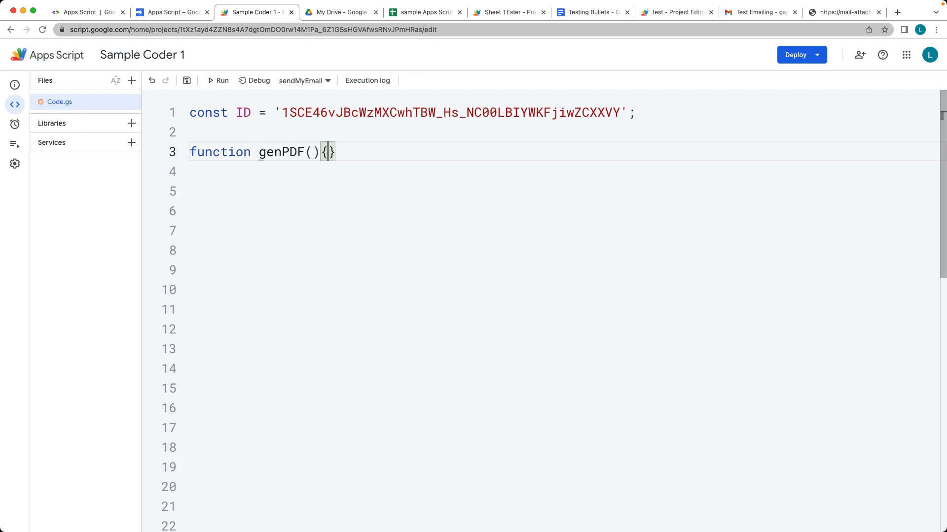
pyautogui.write('c')
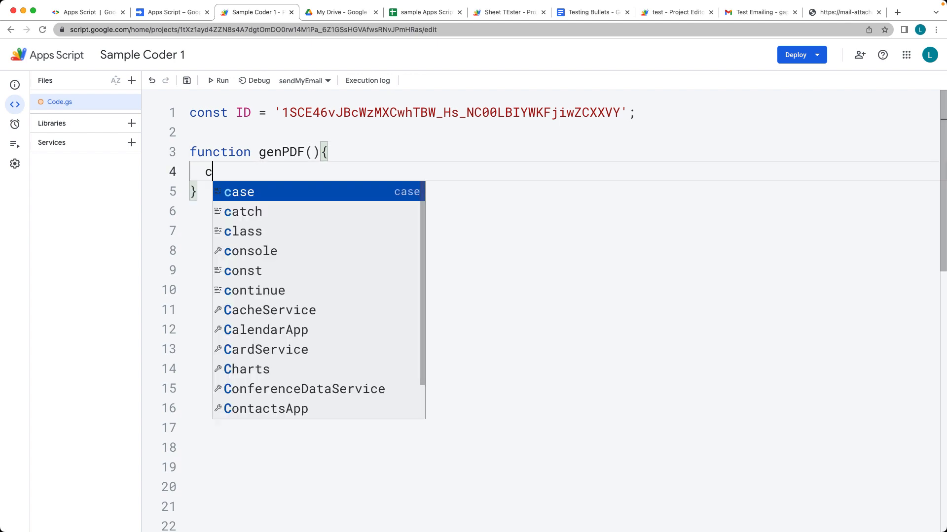
pyautogui.write('onst doc =')
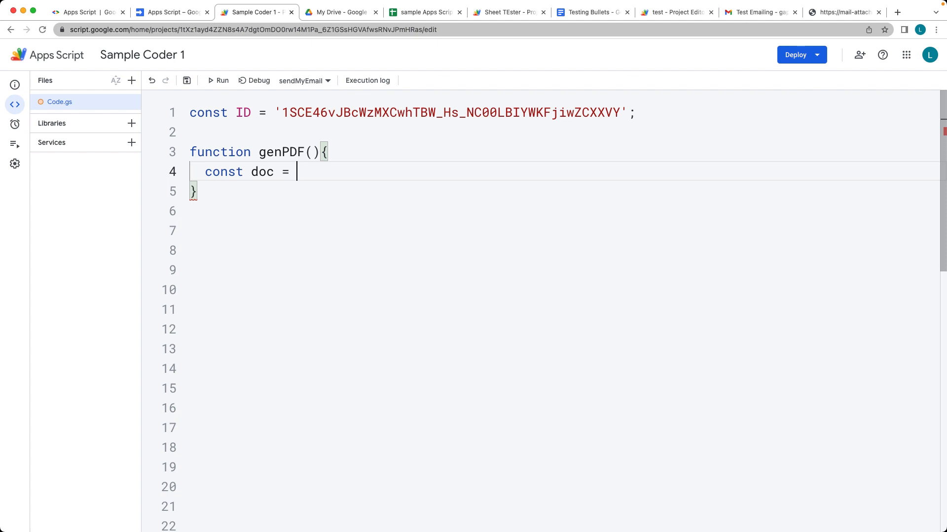
pyautogui.write('DriveAp')
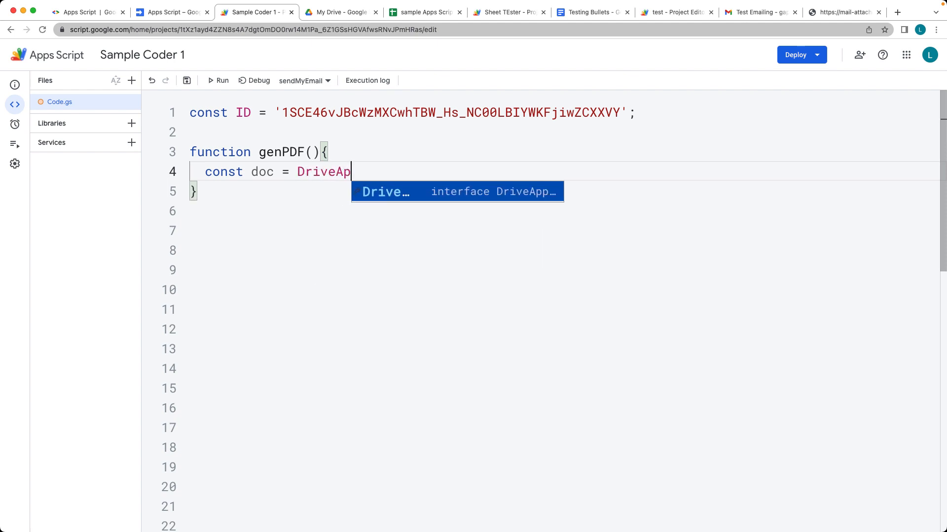
pyautogui.write('.getFileById')
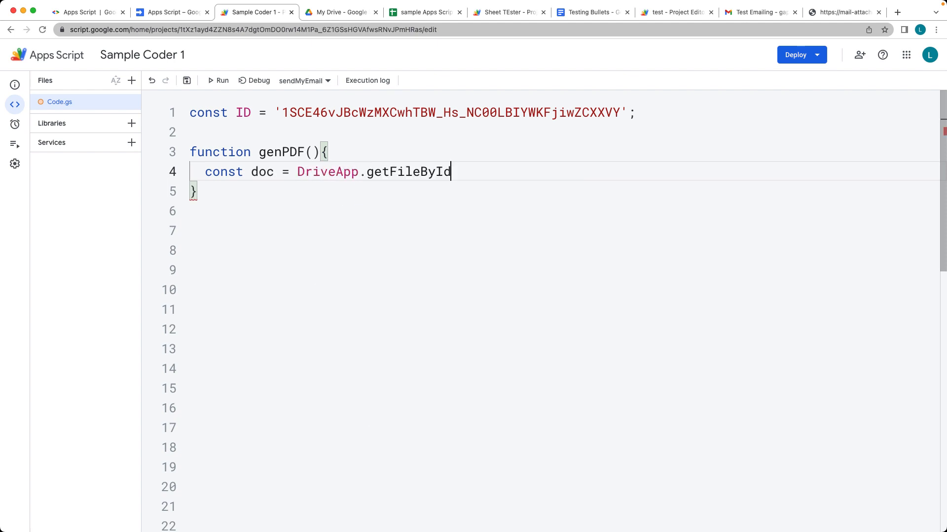
pyautogui.write('(id)')
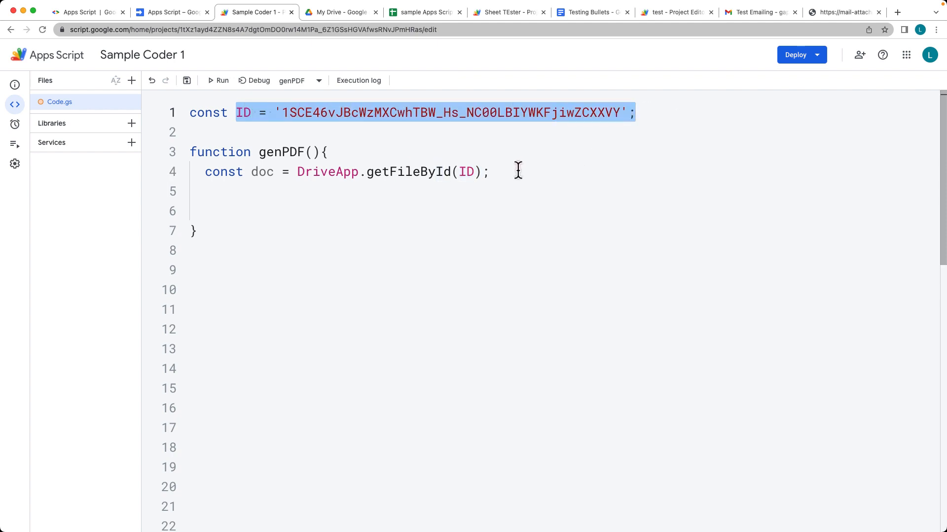
pyautogui.click(519, 172)
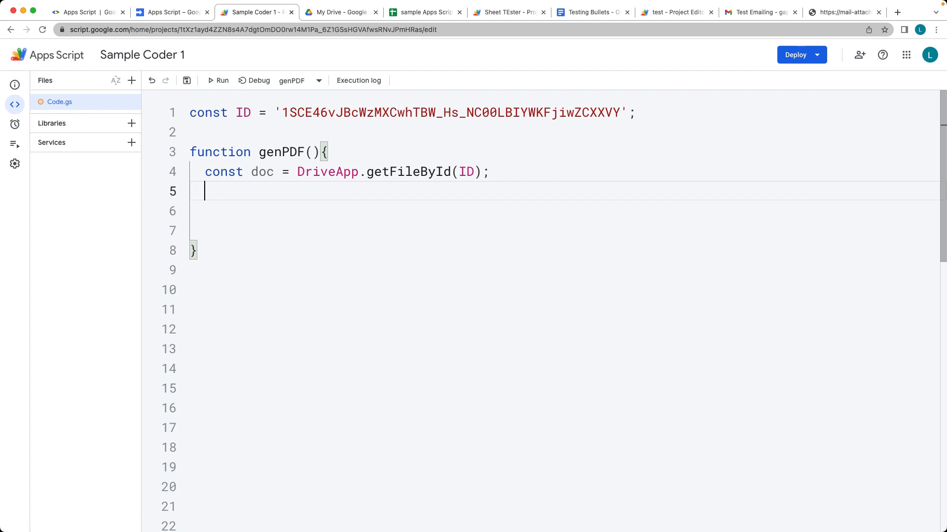
# Convert the document with const pdf = doc.getAs('application/pdf')
pyautogui.write('const pdf =')
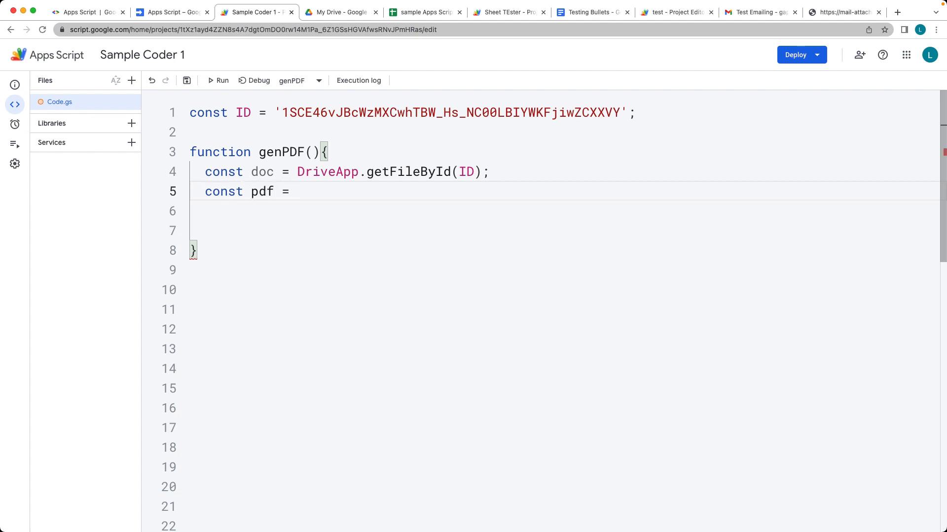
pyautogui.write('doc.')
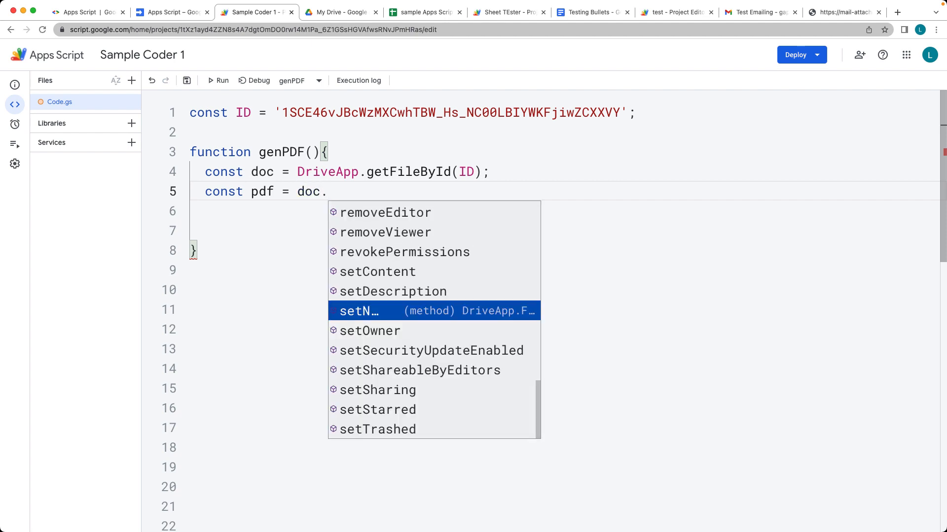
pyautogui.write('getAs')
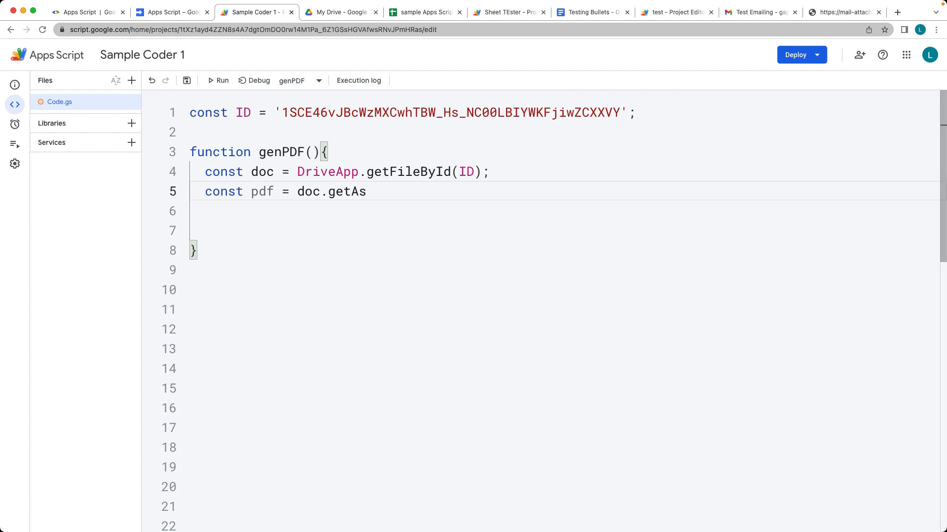
pyautogui.write('()')
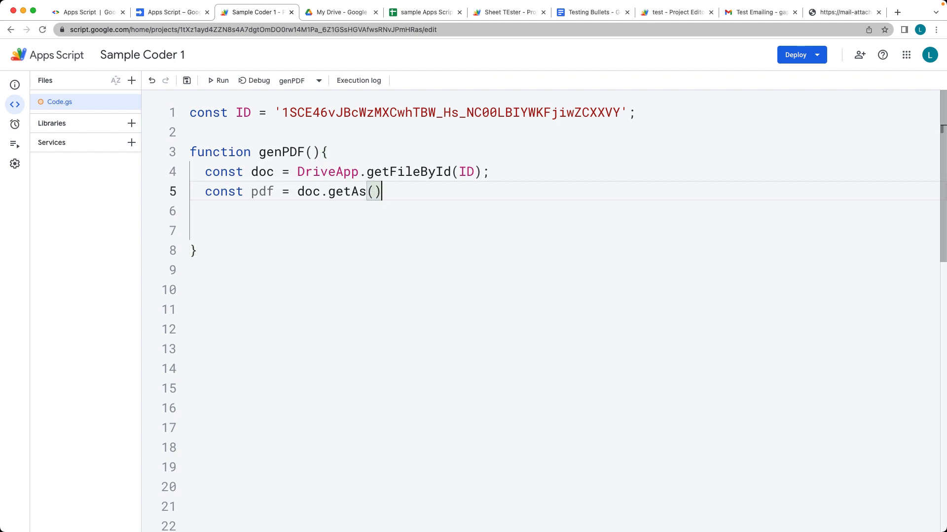
pyautogui.write(';')
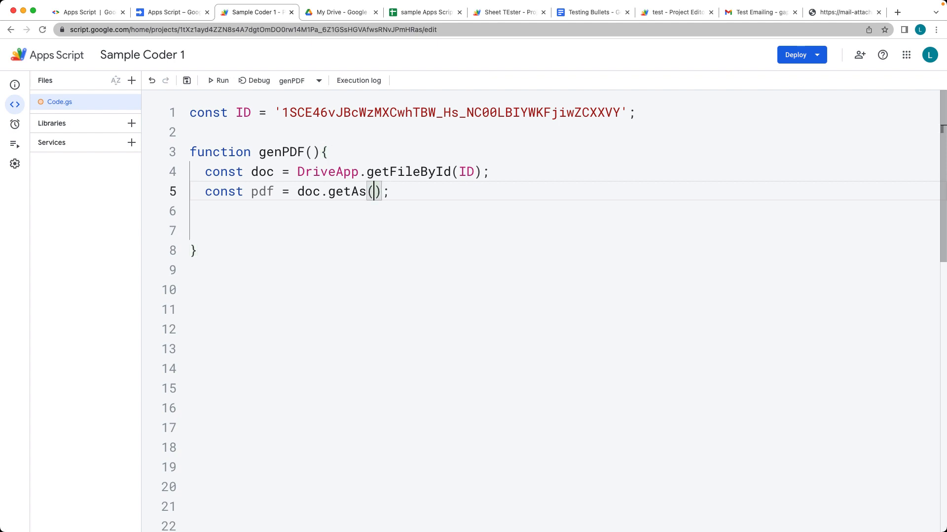
pyautogui.write("'applicatio")
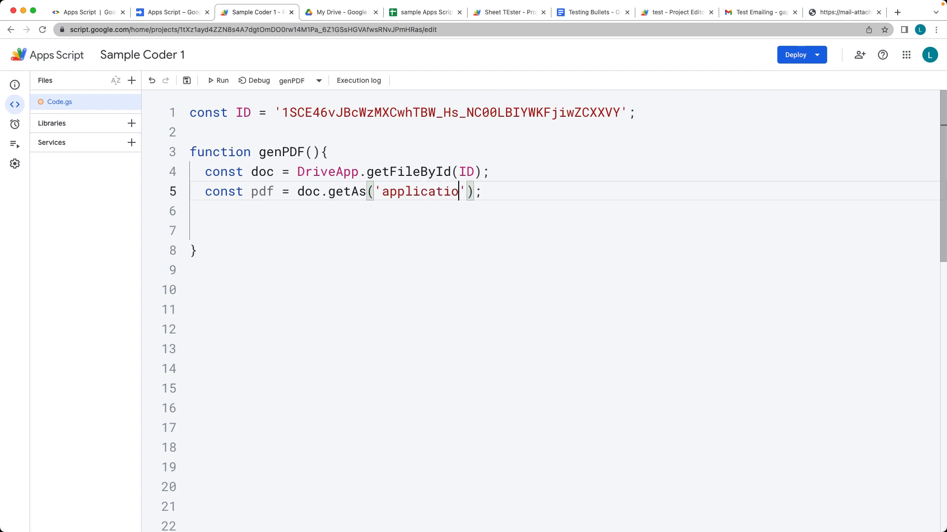
pyautogui.write('n/pdf')
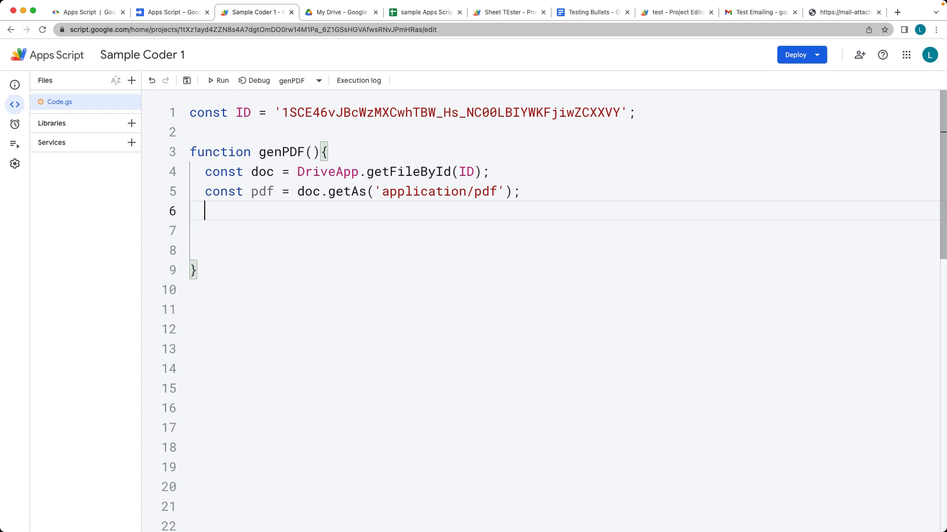
# Save the PDF with DriveApp.createFile(pdf), run genPDF and check My Drive
pyautogui.write('DriveApp.createFile')
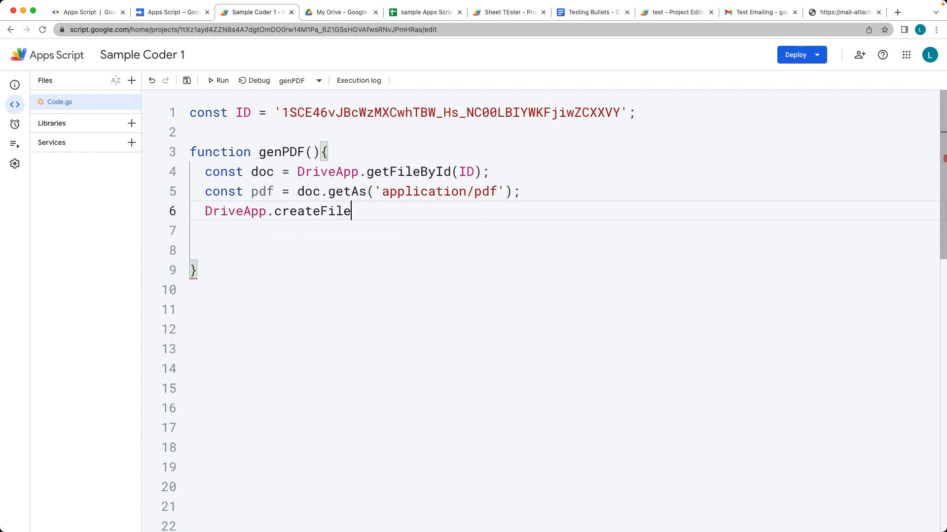
pyautogui.write('()')
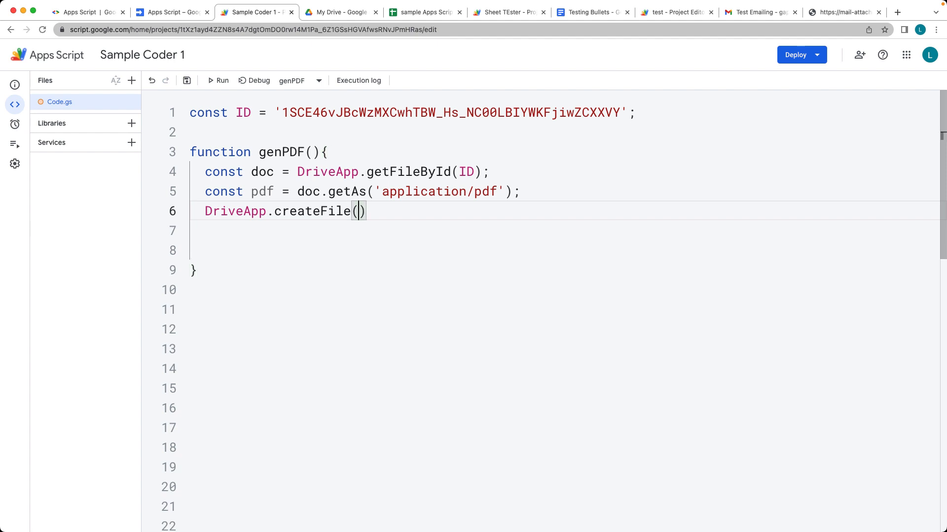
pyautogui.write('pdf')
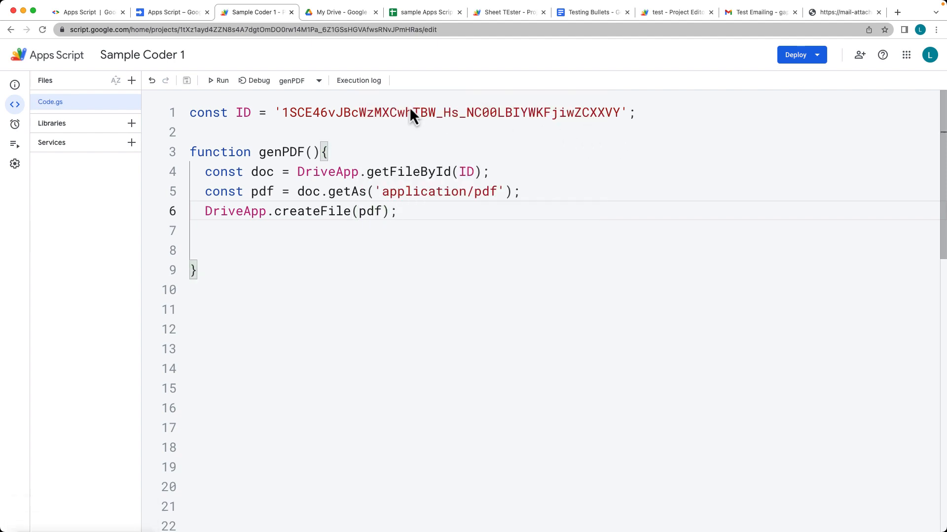
pyautogui.click(221, 80)
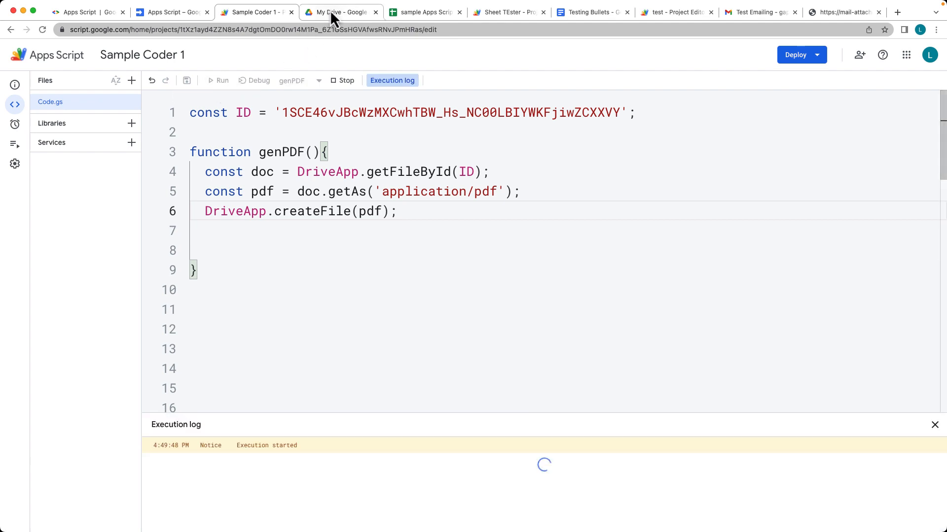
pyautogui.click(340, 12)
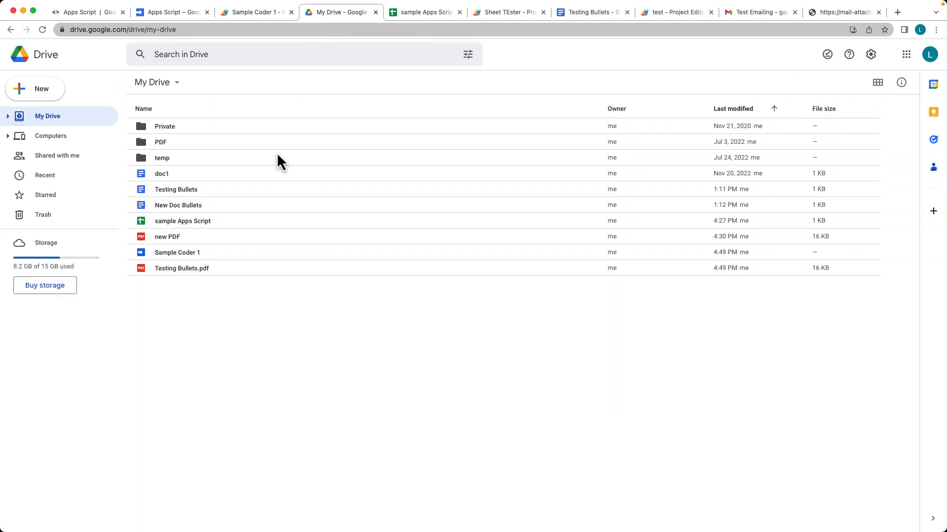
# Create a Drive folder named 'new' and take its folder ID back to the script
pyautogui.doubleClick(167, 236)
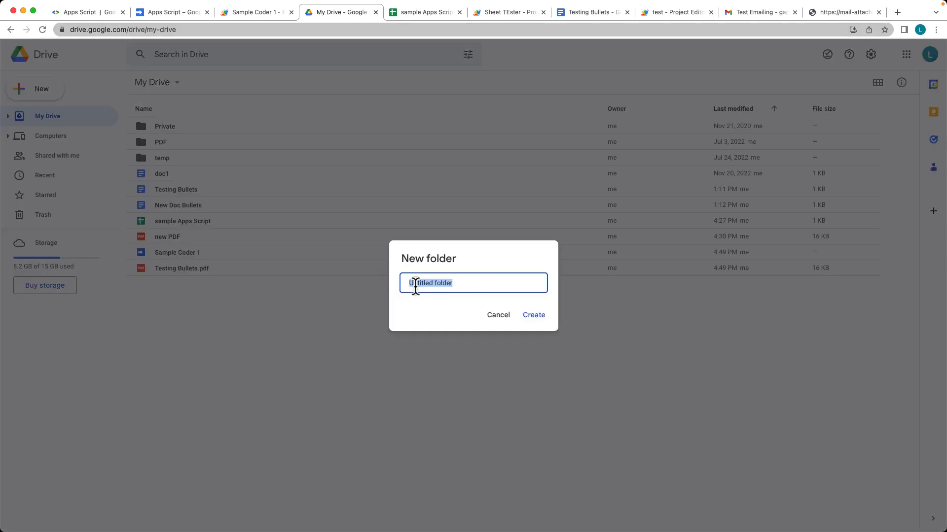
pyautogui.click(533, 315)
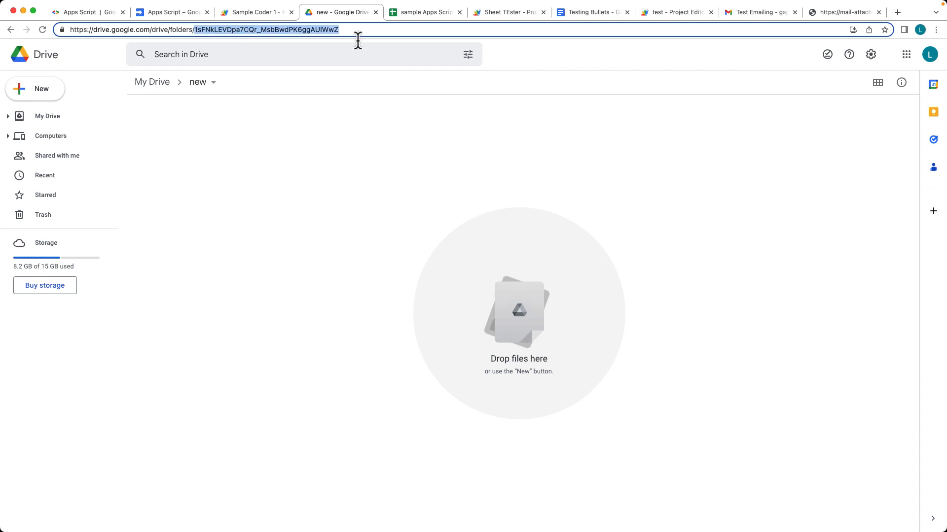
pyautogui.click(508, 12)
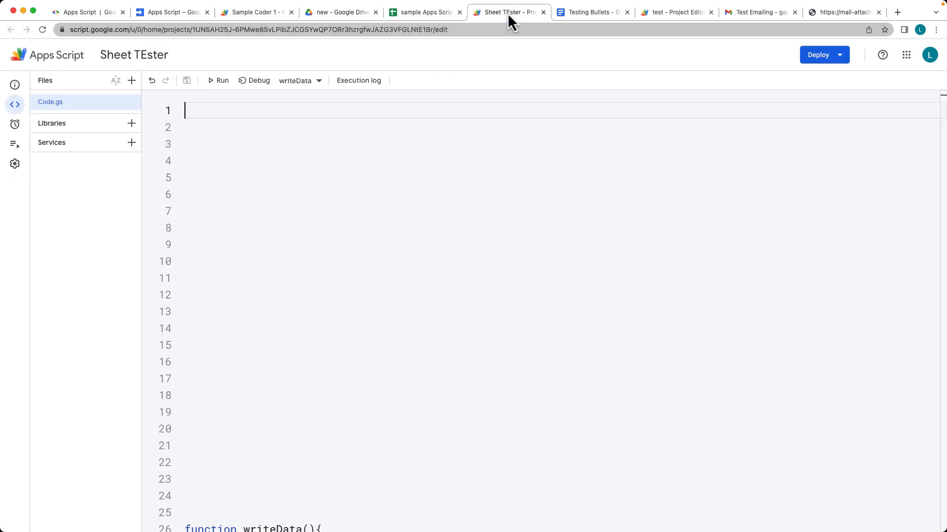
pyautogui.click(254, 11)
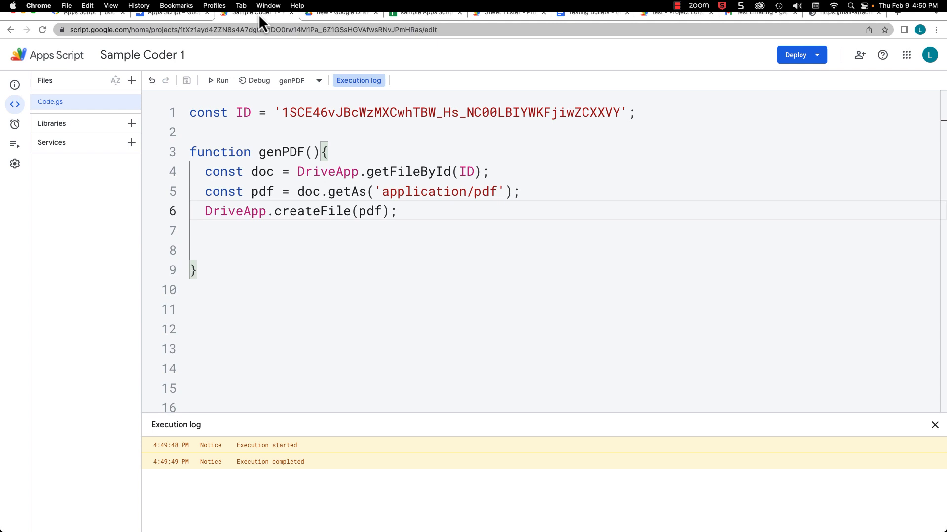
# Declare const FOLDERID set to '1sFNkLEVDpa7CQr_MsbBwdPK6ggAUlWwZ'
pyautogui.write('const')
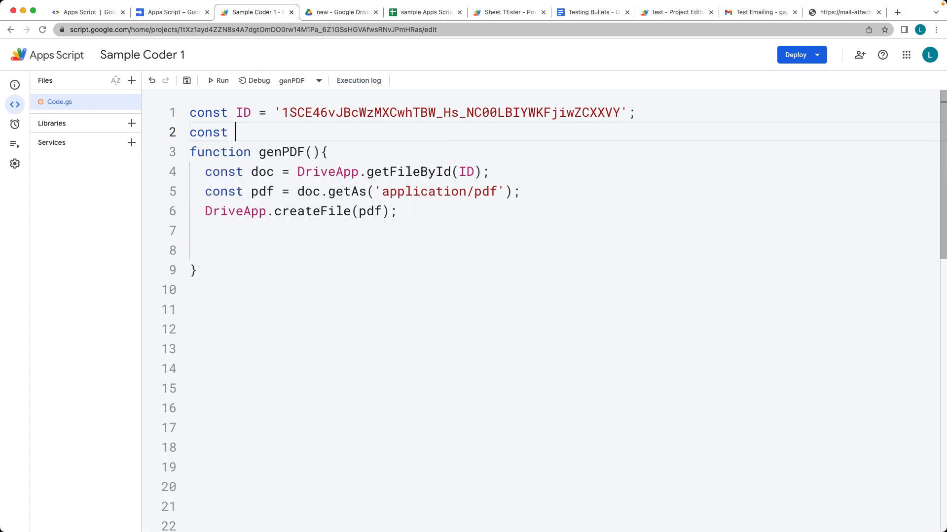
pyautogui.write('FOLD')
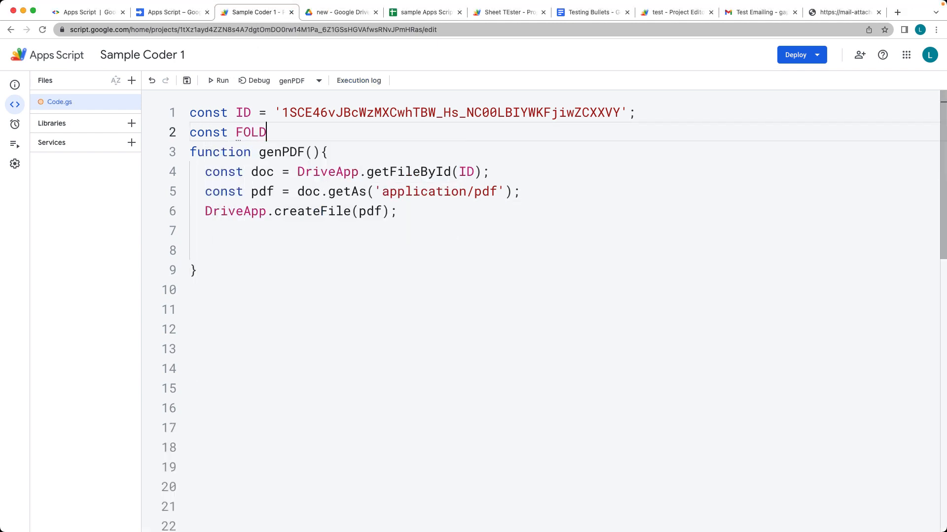
pyautogui.write('ERID =')
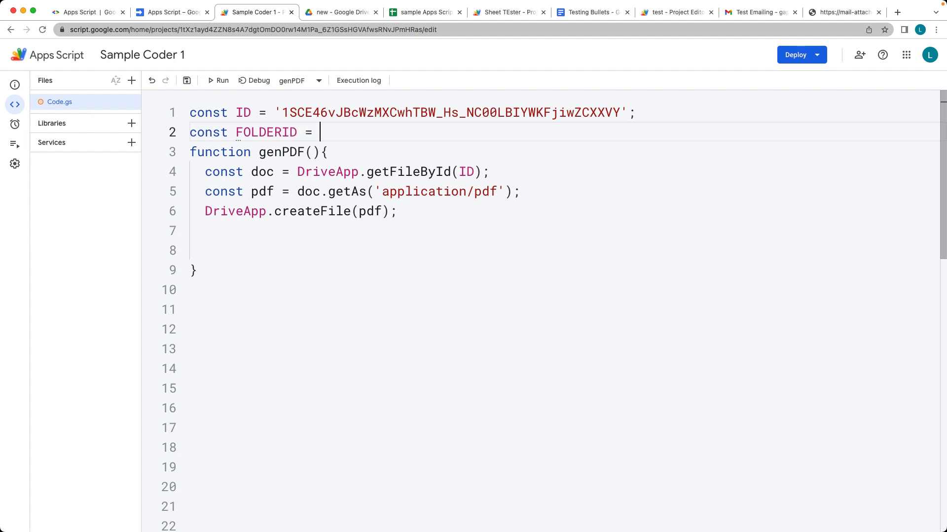
pyautogui.write("''")
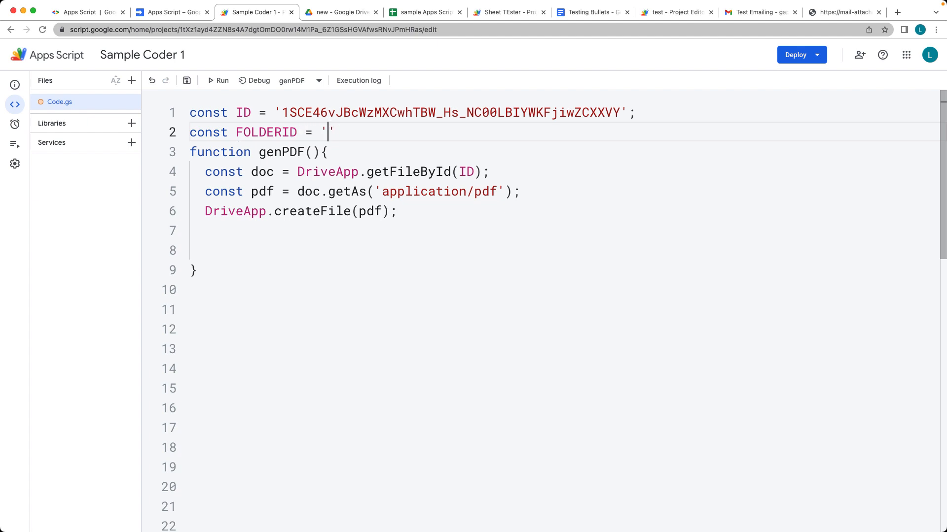
pyautogui.write('1sFNkLEVDpa7CQr_MsbBwdPK6ggAUlWwZ')
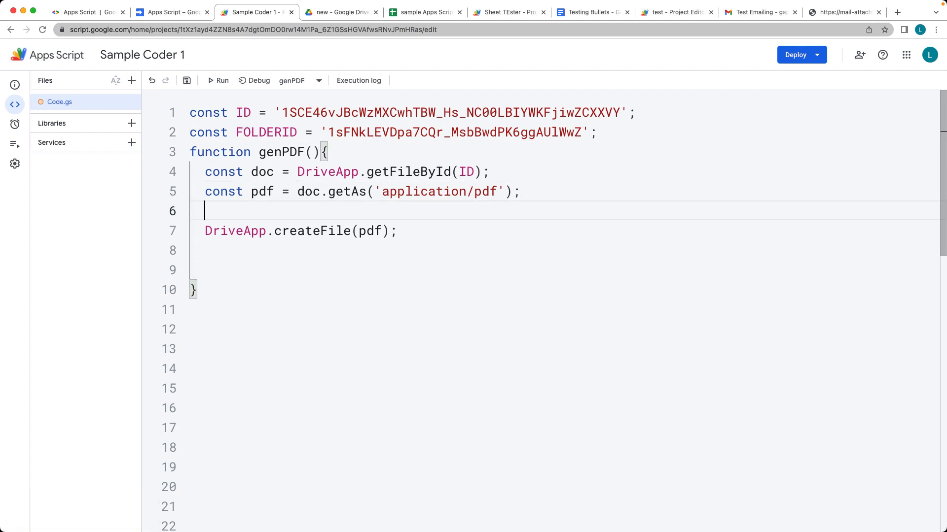
# Fetch the folder by FOLDERID and create the PDF with folder.createFile(pdf)
pyautogui.write('const folder')
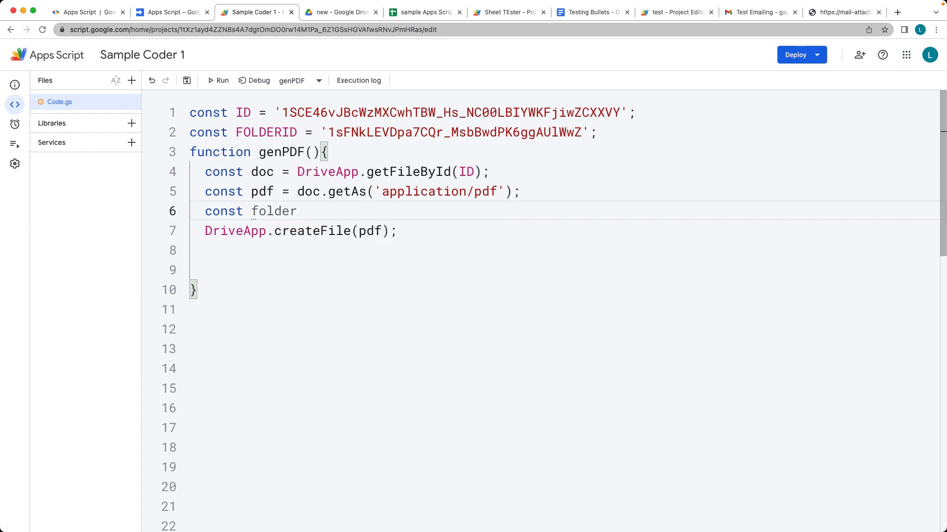
pyautogui.write('= DriveApp.')
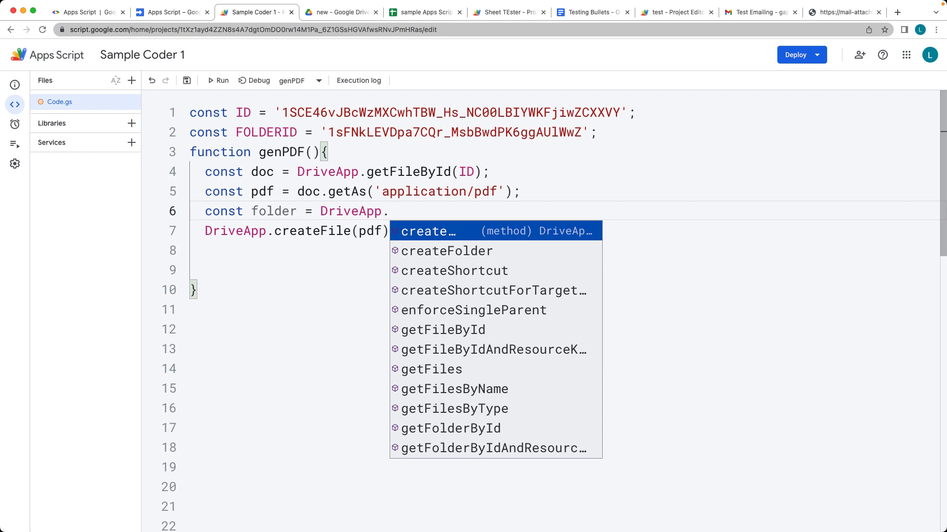
pyautogui.write('getFolderById')
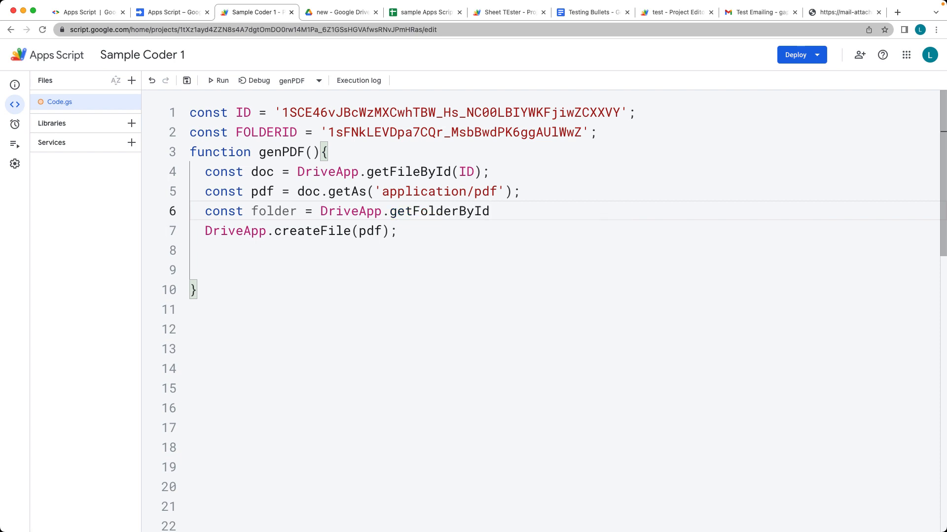
pyautogui.write('();')
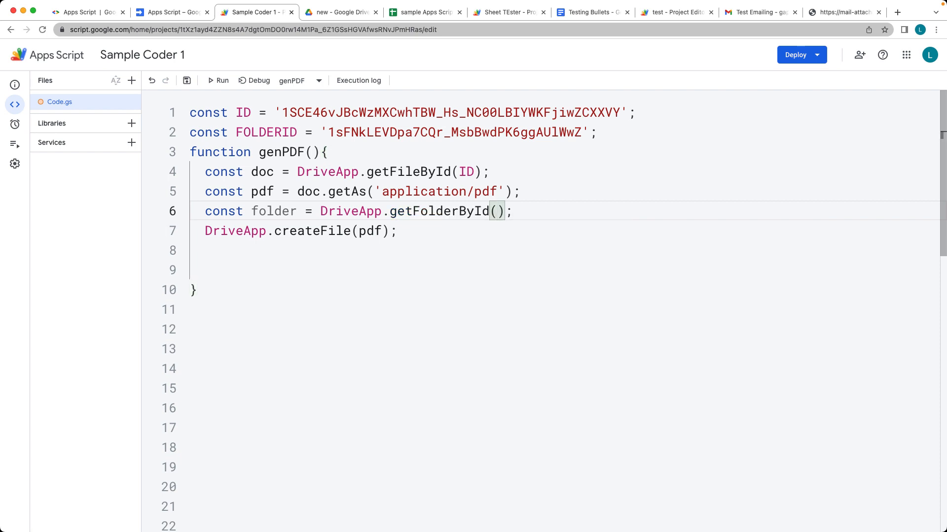
pyautogui.write('FOLDERID')
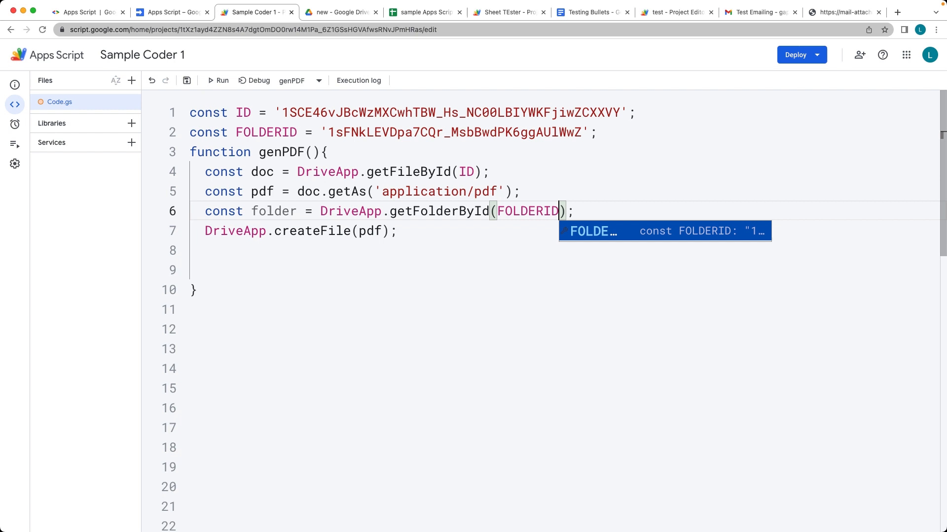
pyautogui.moveTo(350, 253)
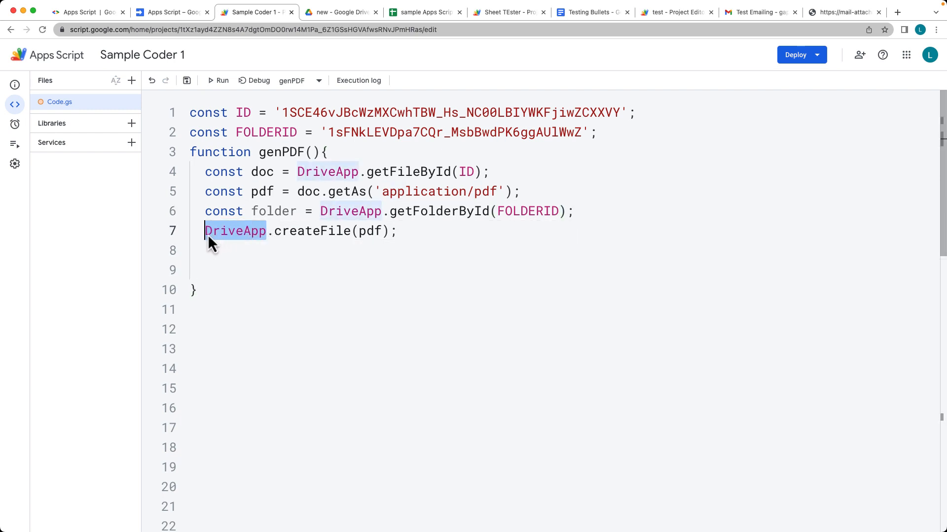
pyautogui.write('folder')
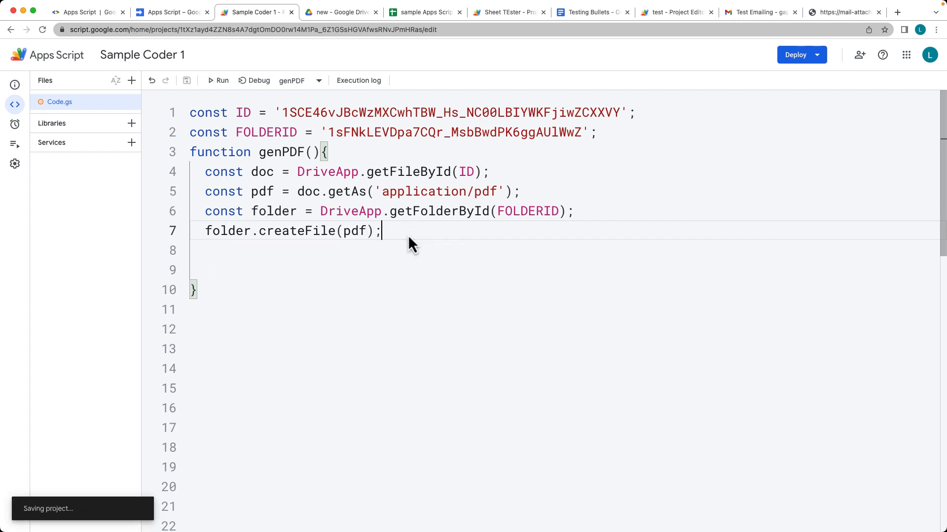
pyautogui.moveTo(382, 195)
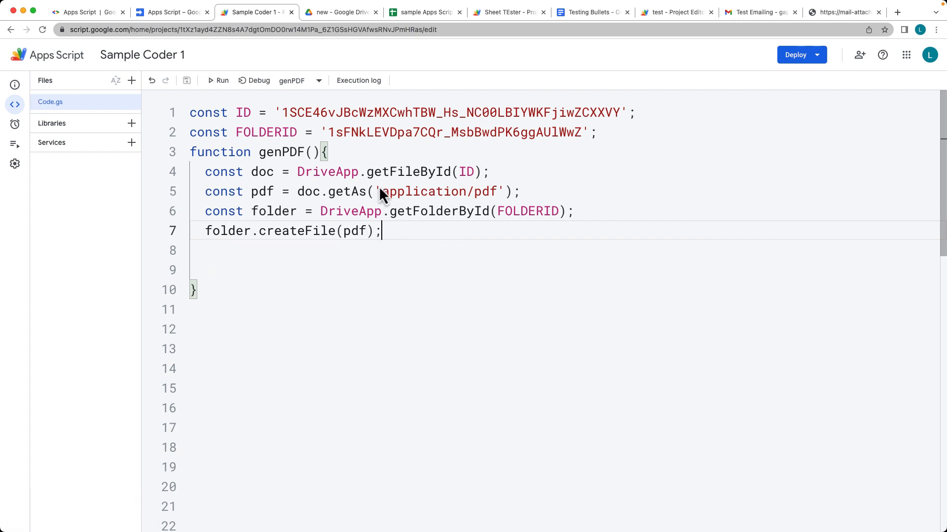
# Run genPDF and look in Drive for Testing Bullets.pdf in the new folder
pyautogui.click(221, 80)
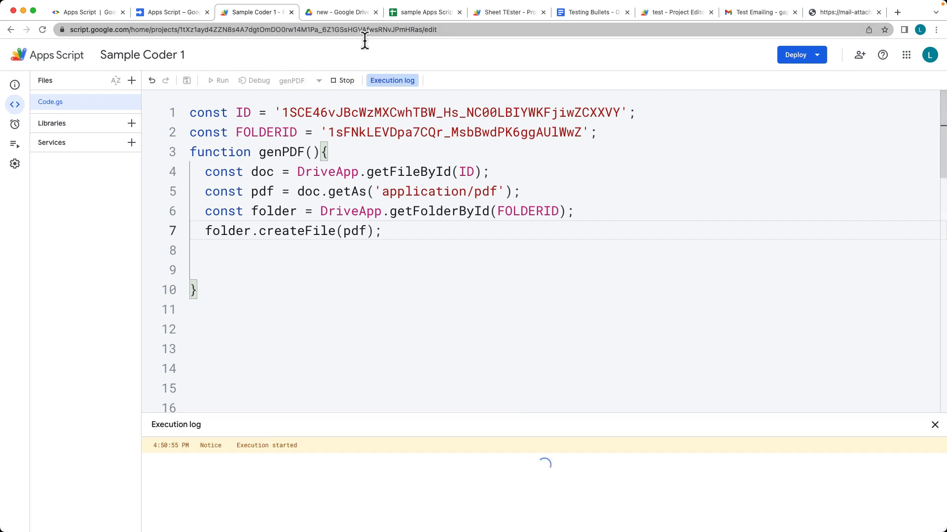
pyautogui.click(338, 11)
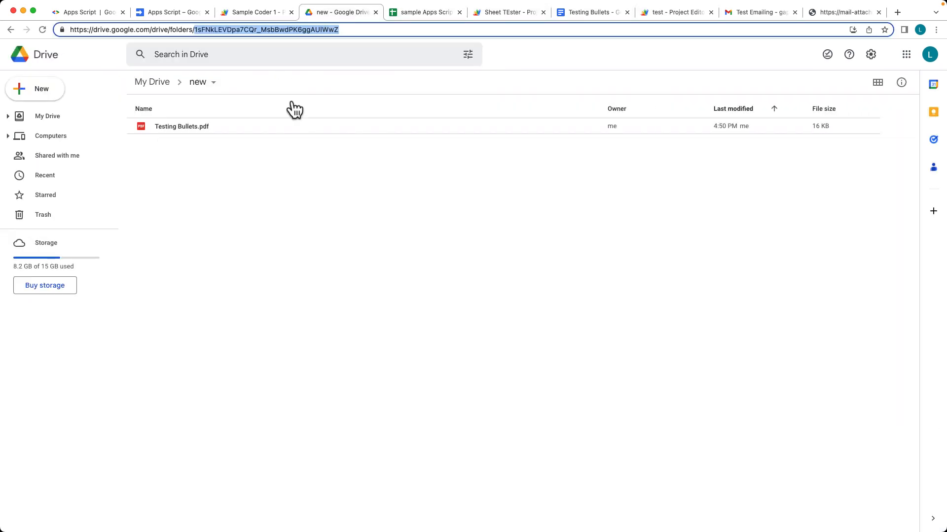
pyautogui.click(182, 126)
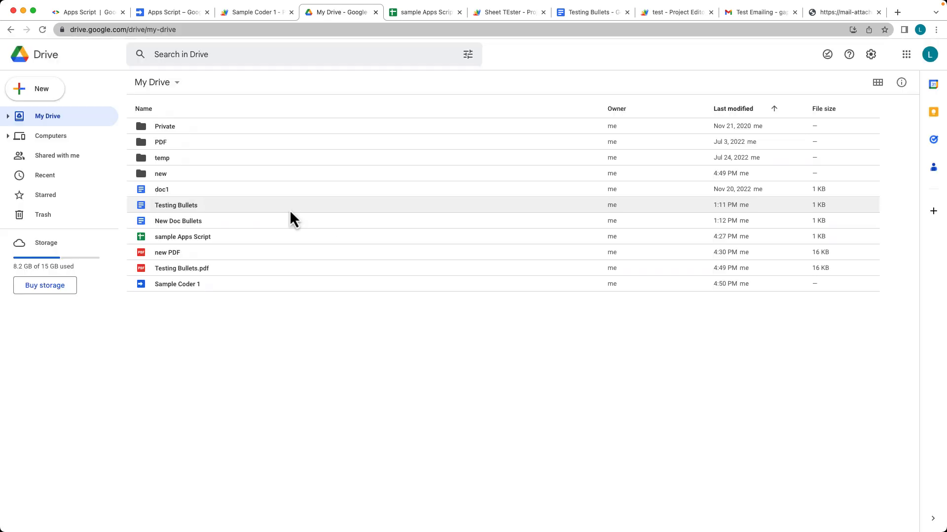
pyautogui.click(253, 12)
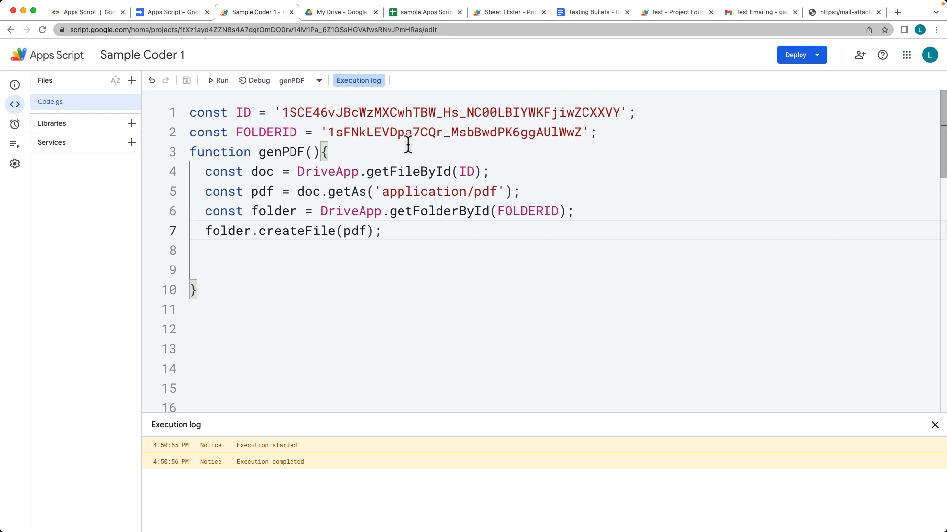
# Review the PDFs in My Drive and the Testing Bullets doc, then add a blank line 6
pyautogui.click(338, 12)
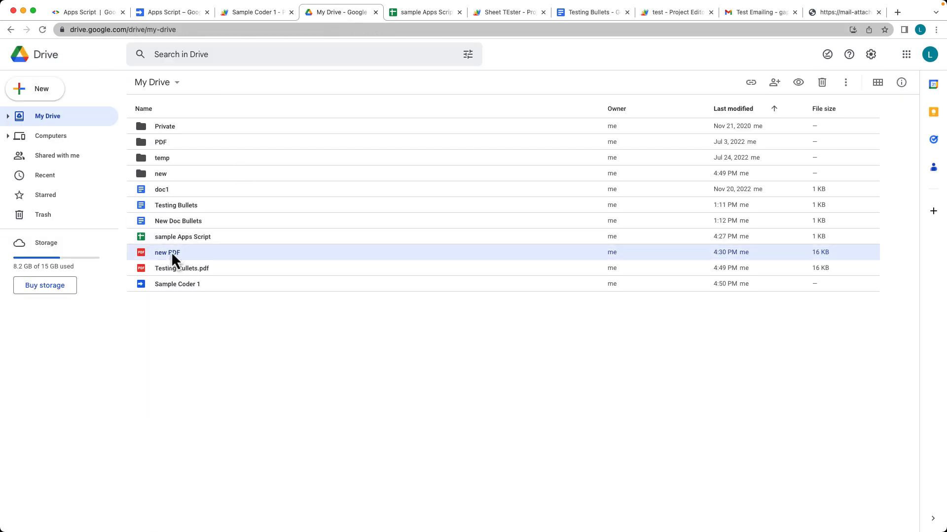
pyautogui.rightClick(181, 268)
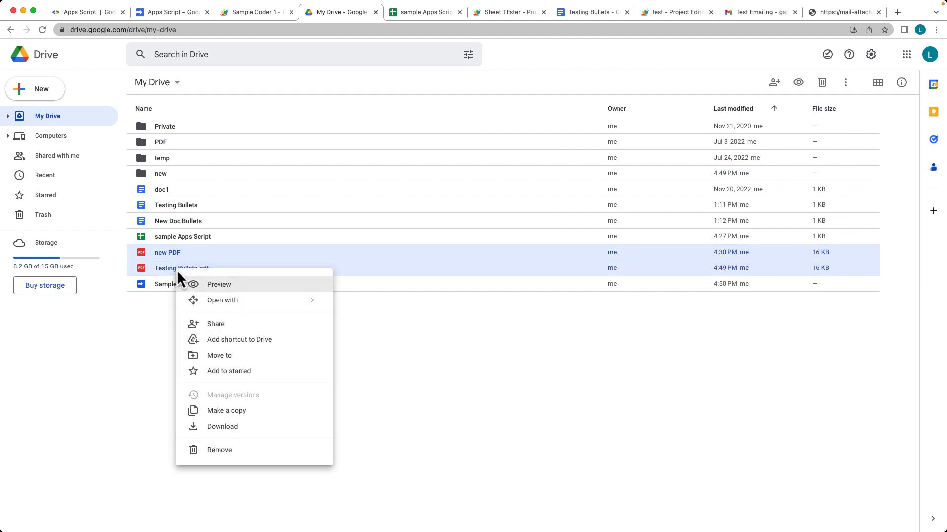
pyautogui.click(589, 12)
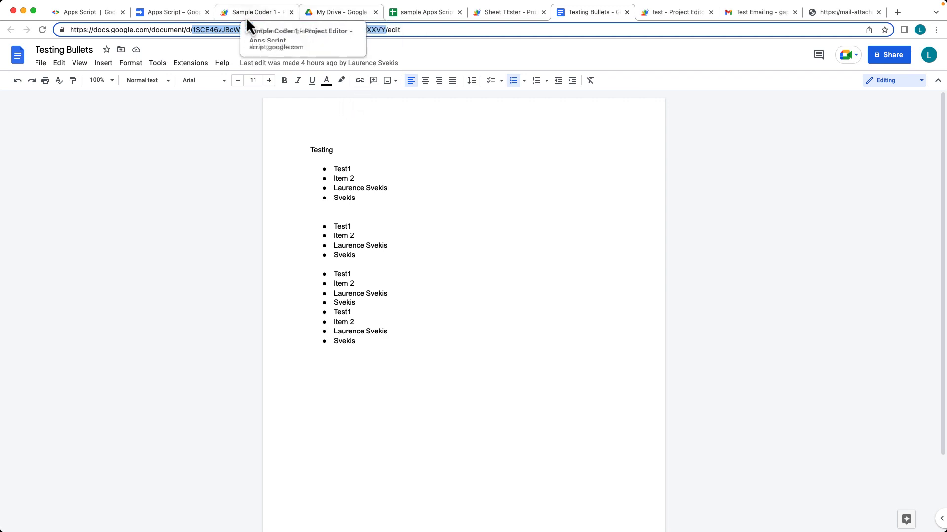
pyautogui.click(255, 12)
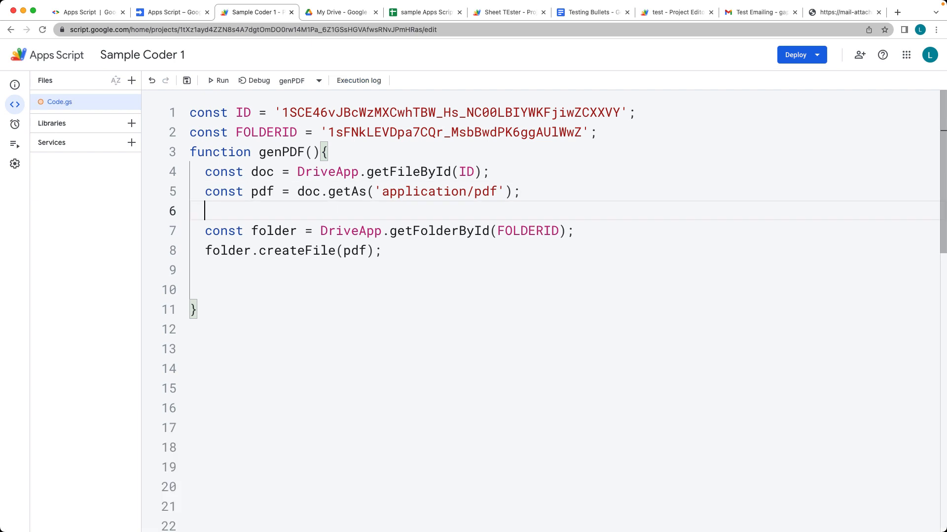
# Add pdf.setName('test1'), run genPDF and check Drive for the result
pyautogui.write('pdf.setName(')
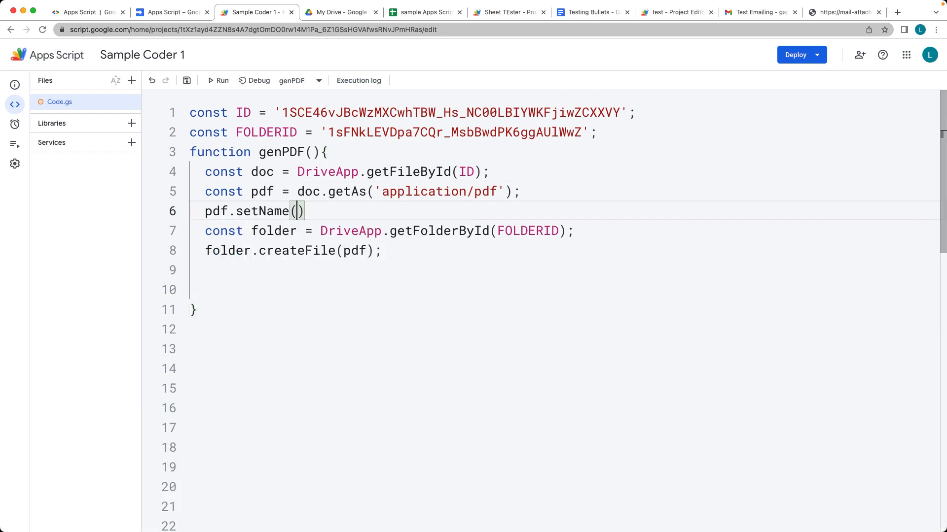
pyautogui.write("'test1'")
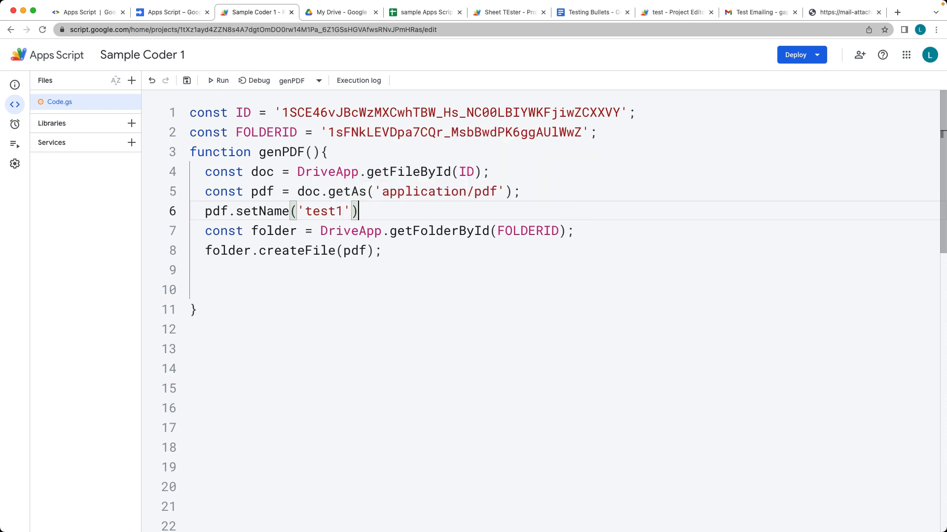
pyautogui.write(';')
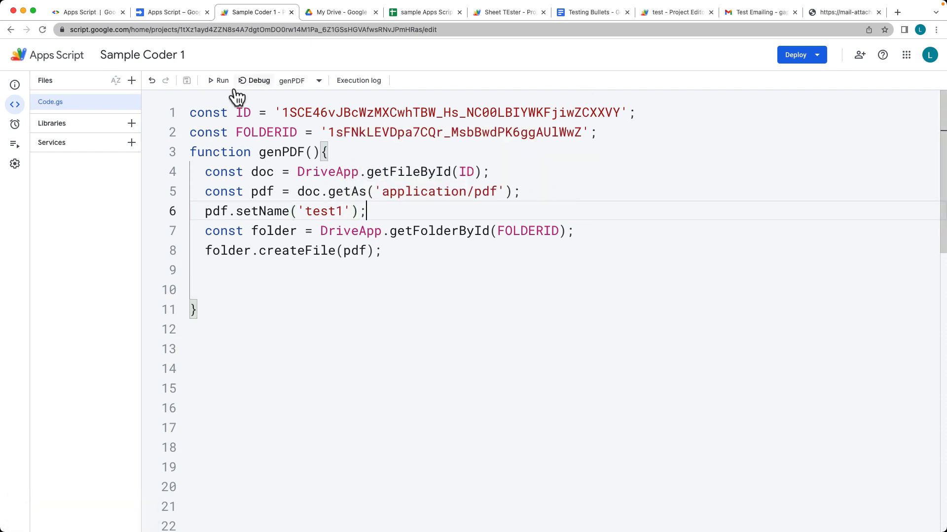
pyautogui.click(218, 81)
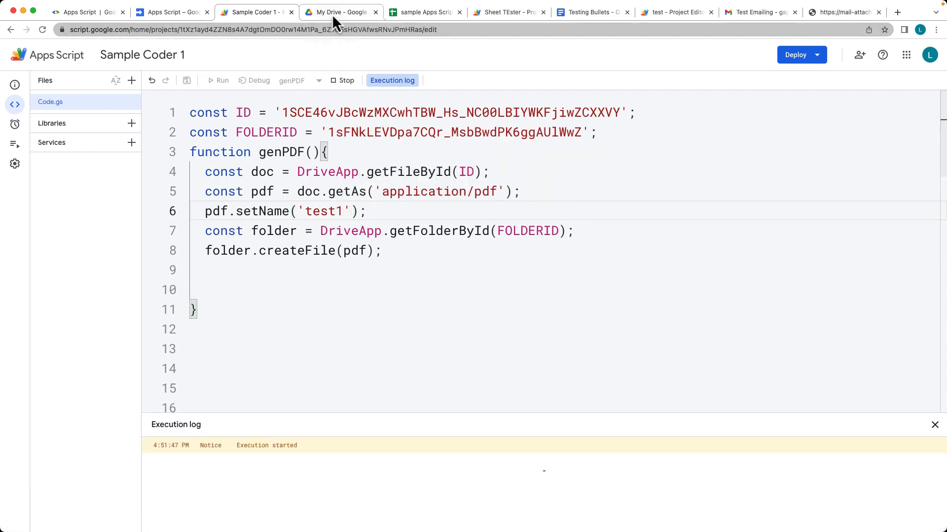
pyautogui.click(339, 12)
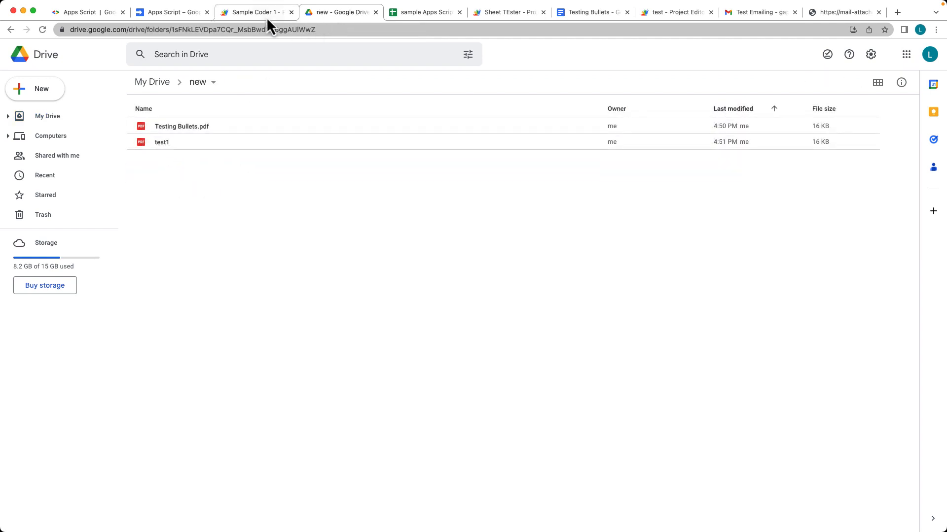
# Compare the execution log with the new folder to confirm test1 was created
pyautogui.click(253, 12)
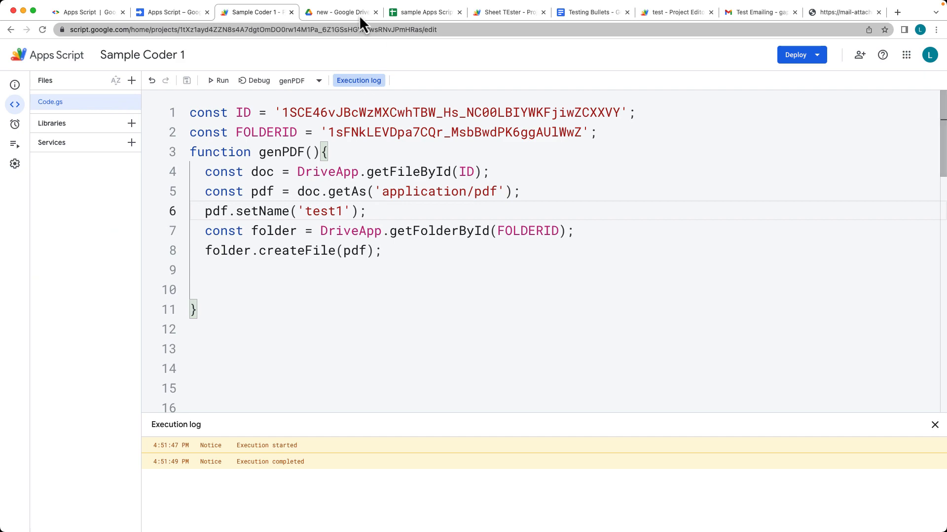
pyautogui.click(338, 11)
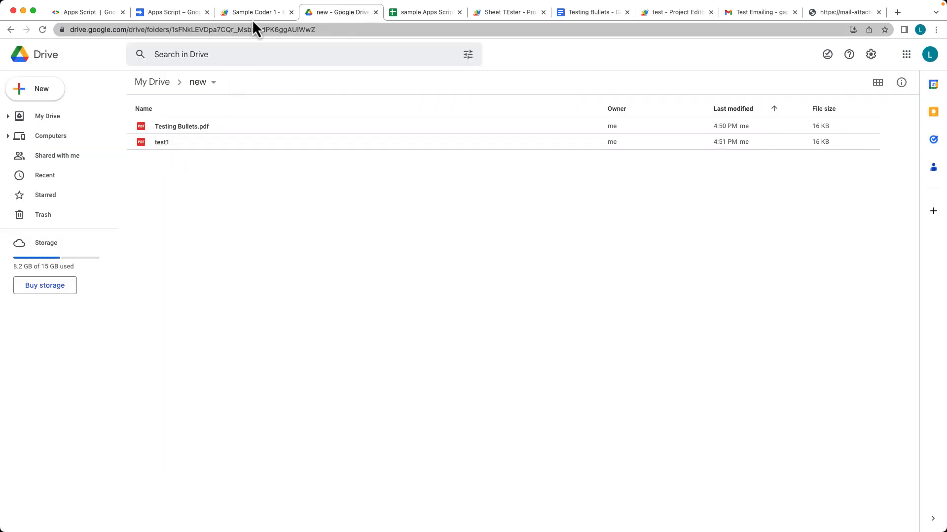
pyautogui.click(255, 12)
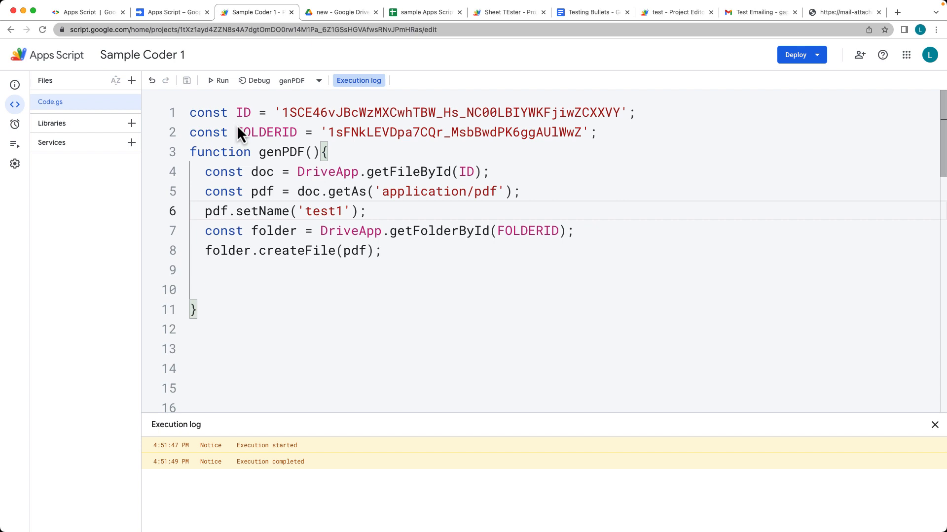
# Delete the blank lines after createFile in genPDF and close the Execution log panel
pyautogui.click(250, 270)
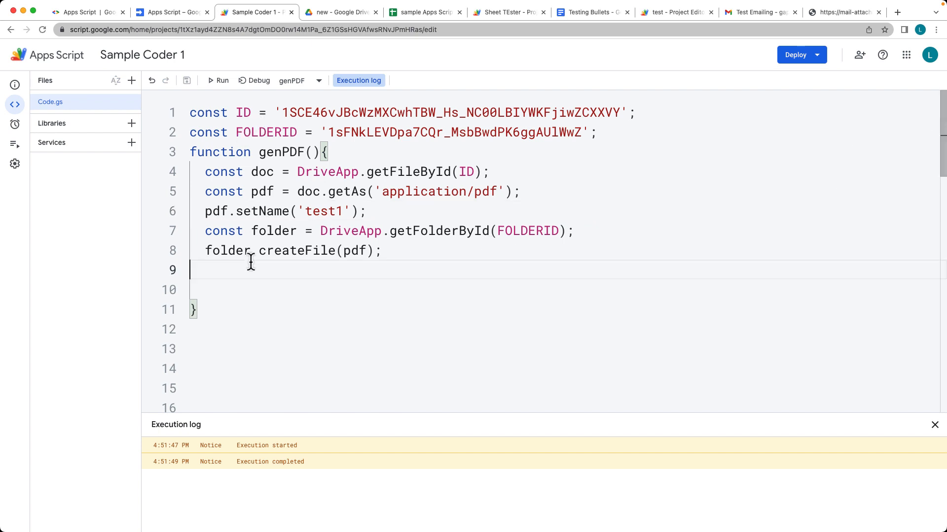
pyautogui.click(934, 425)
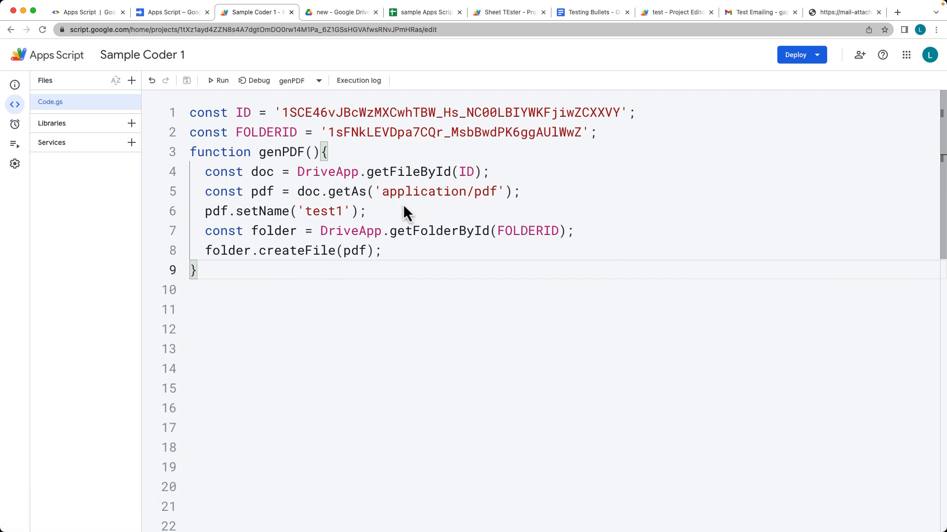
pyautogui.moveTo(425, 221)
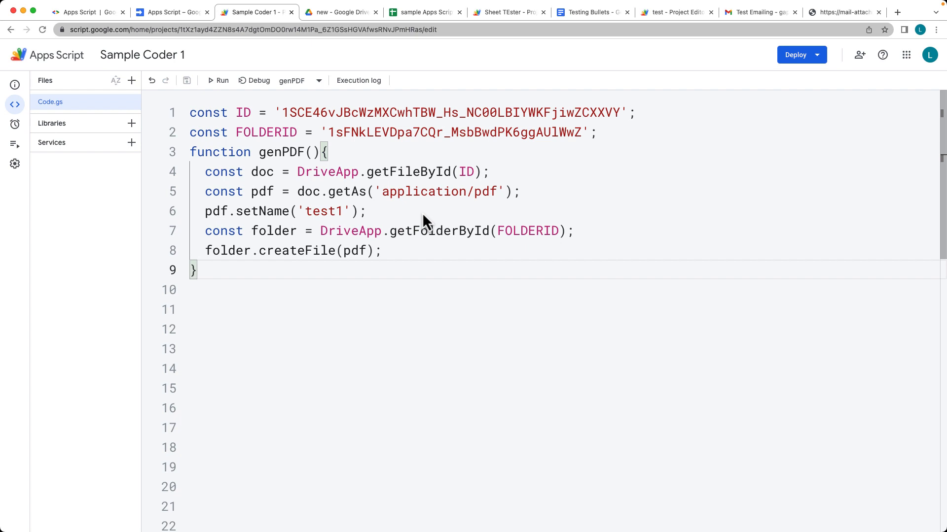